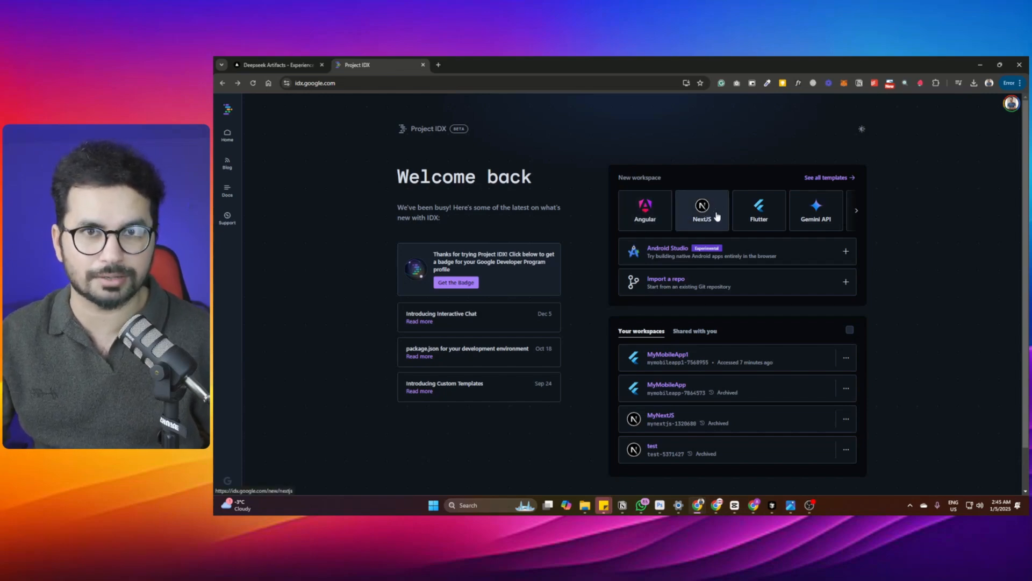
pyautogui.moveTo(564, 197)
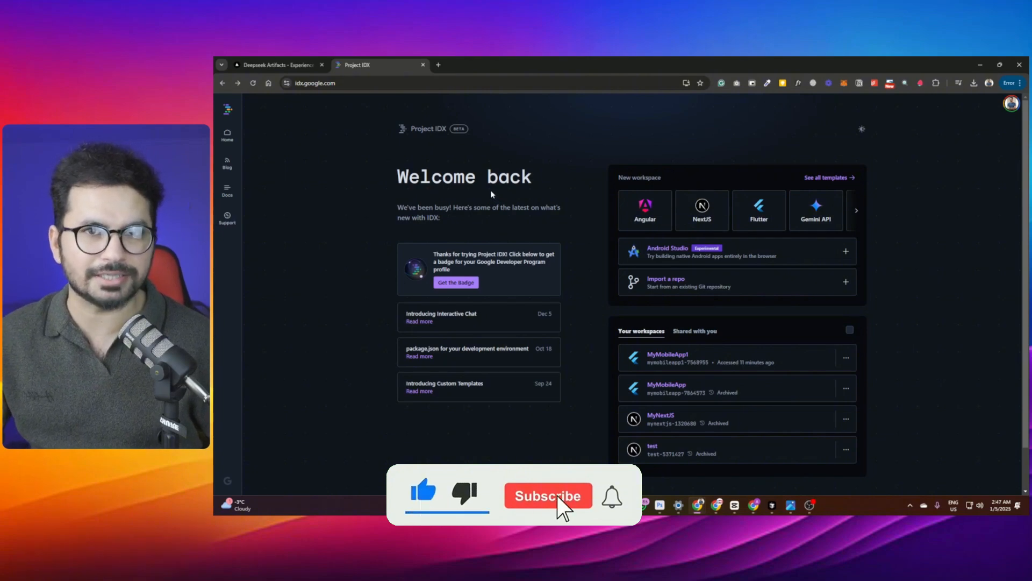
# Create a new workspace named MyFlutterapplication from the Flutter template.
pyautogui.click(547, 495)
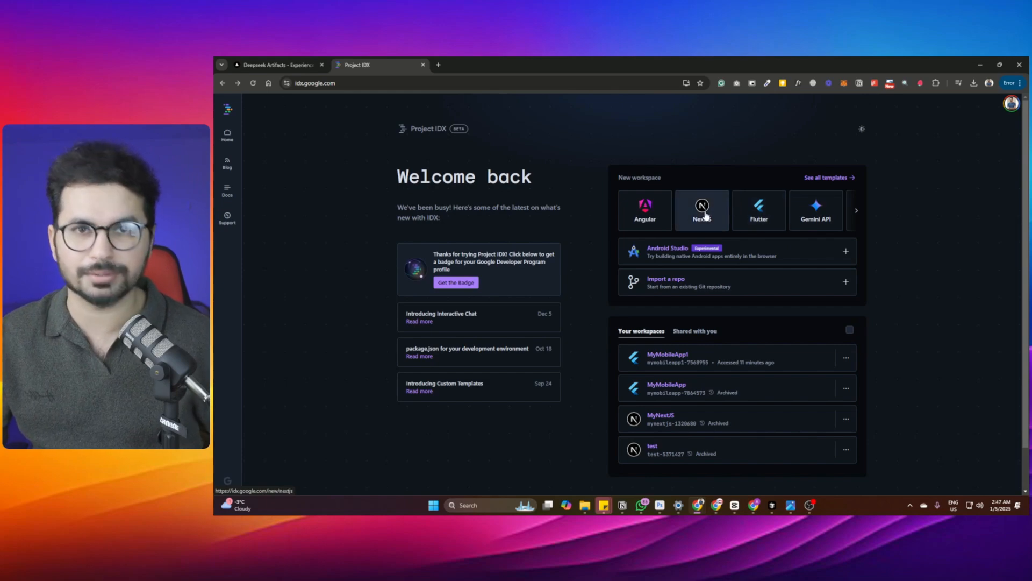
pyautogui.moveTo(758, 211)
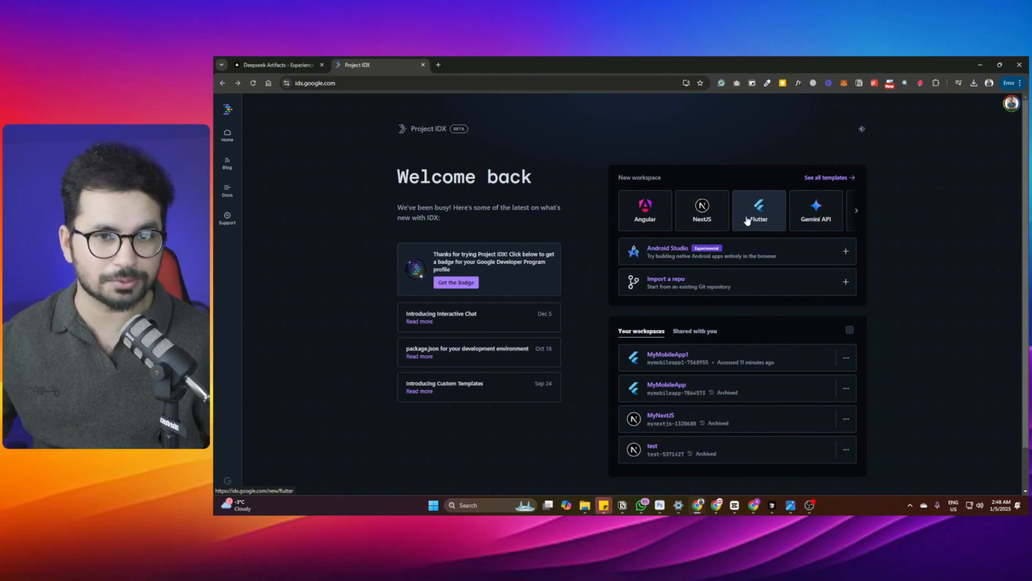
pyautogui.moveTo(744, 221)
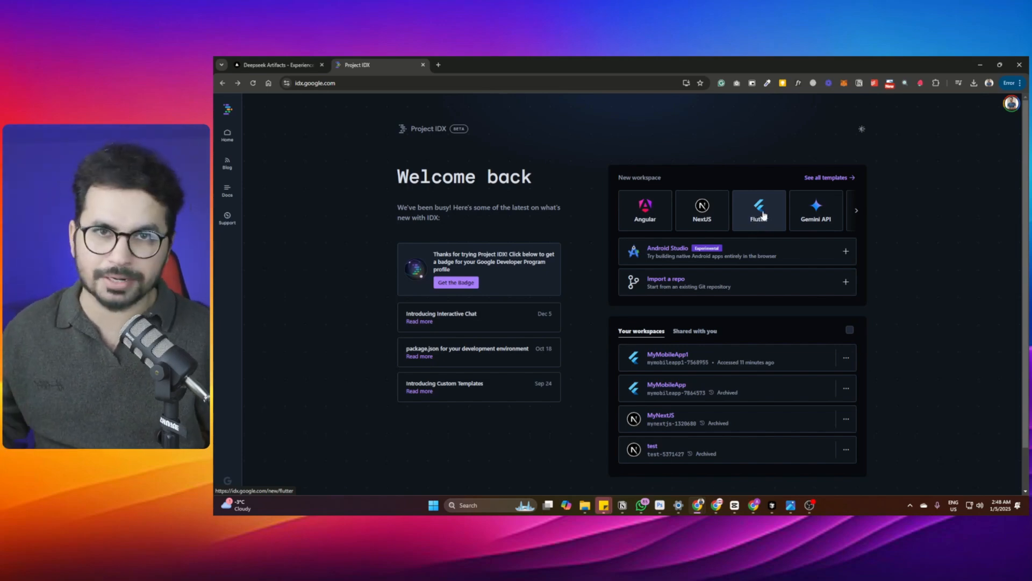
pyautogui.moveTo(760, 225)
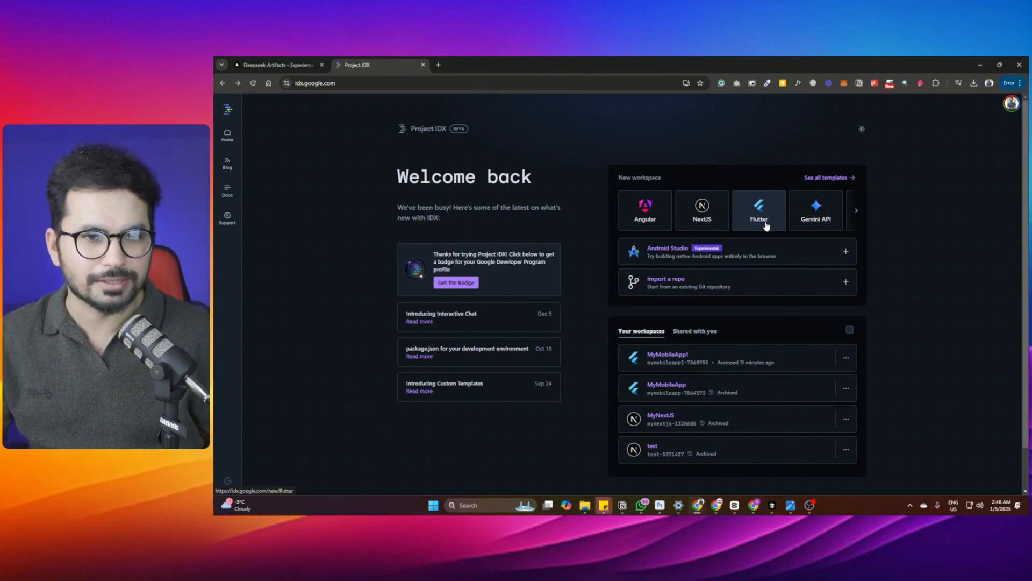
pyautogui.click(759, 210)
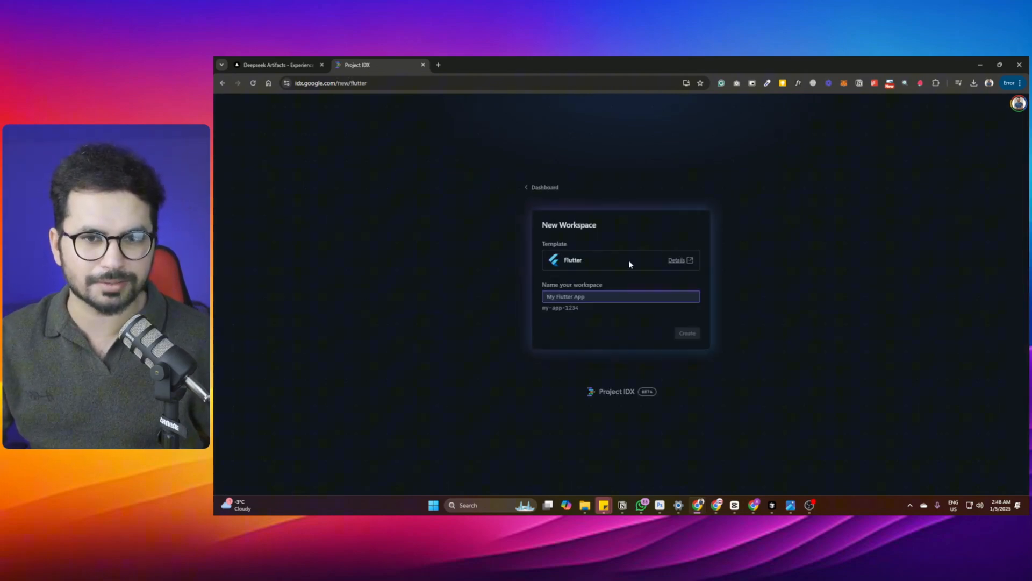
pyautogui.click(620, 297)
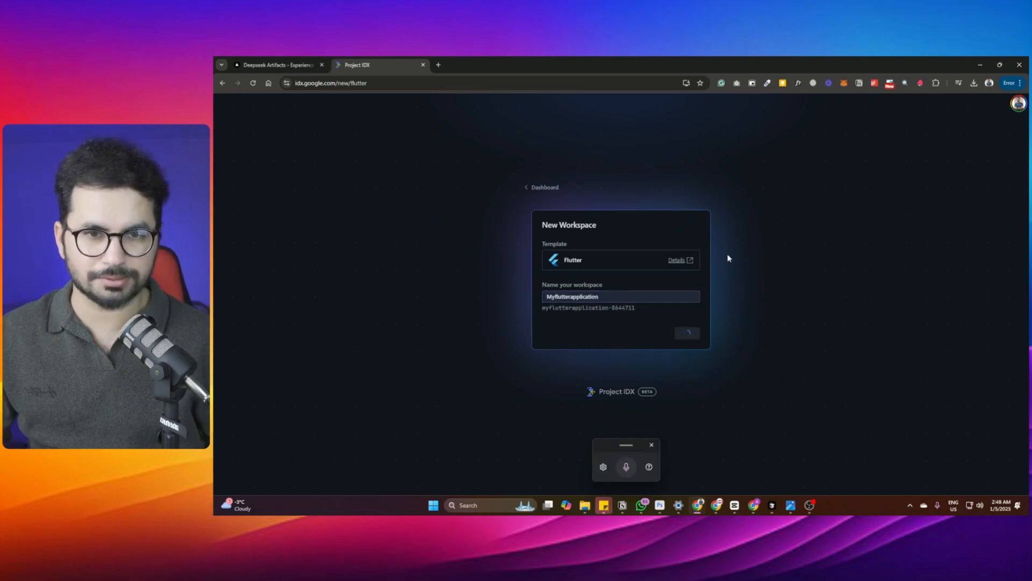
pyautogui.click(687, 332)
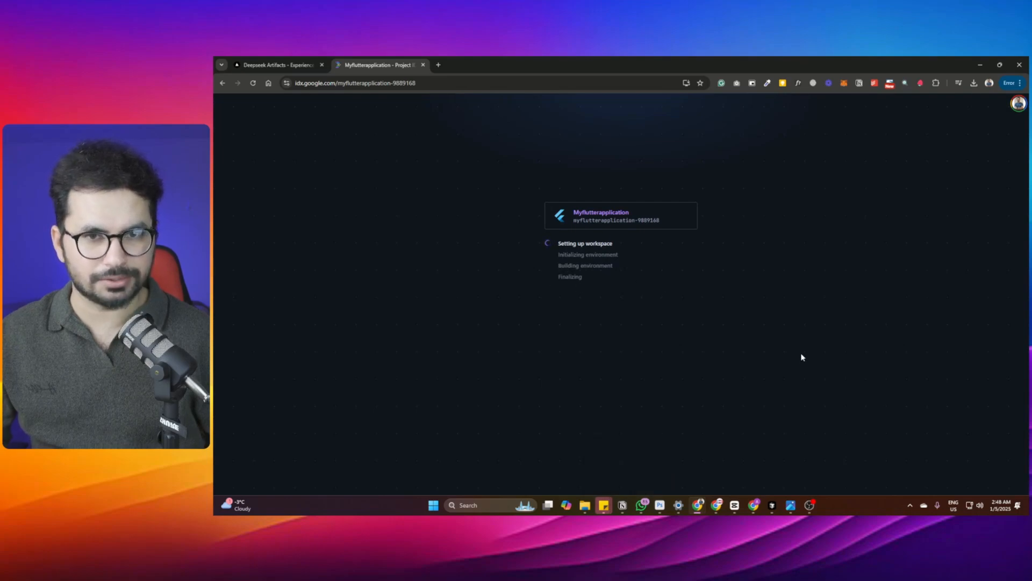
pyautogui.moveTo(784, 353)
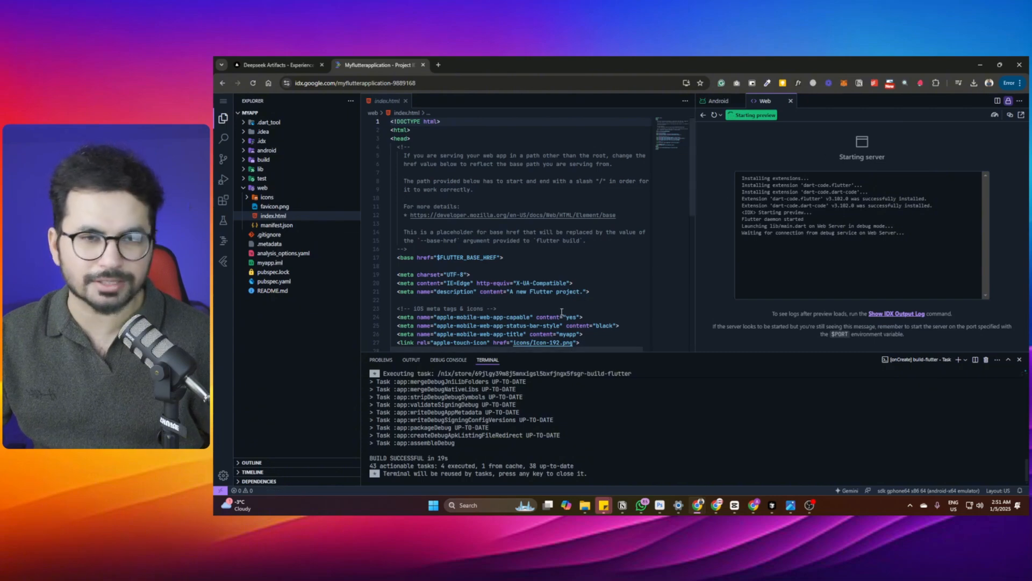
# Run the Flutter demo app in the Android emulator preview and increment its counter.
pyautogui.click(717, 101)
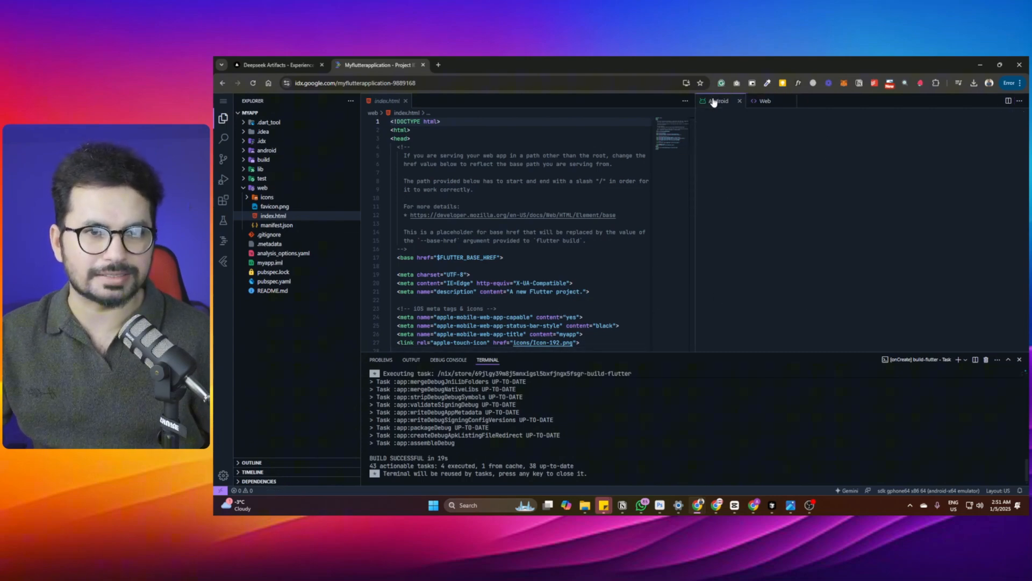
pyautogui.click(717, 101)
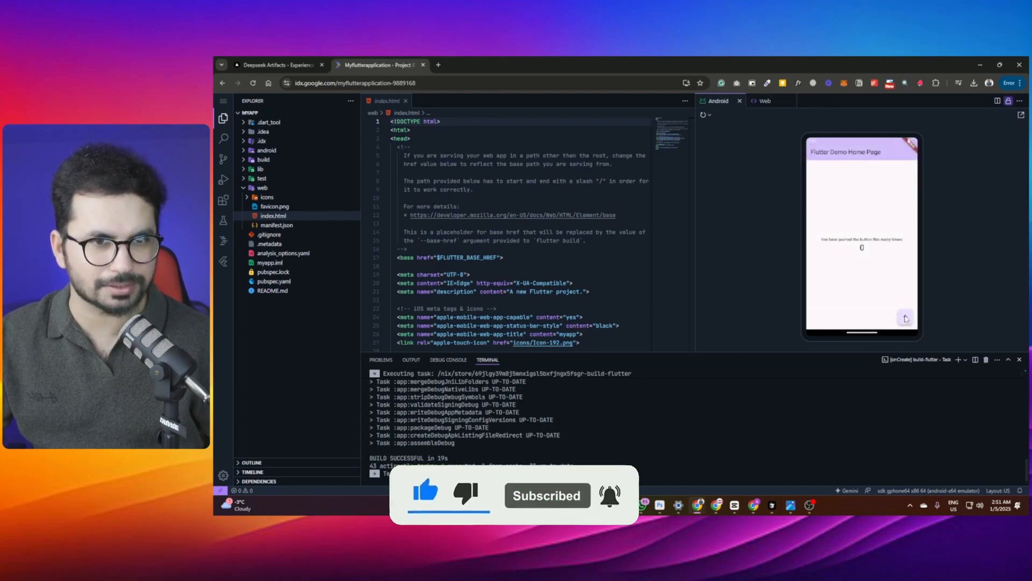
pyautogui.click(906, 317)
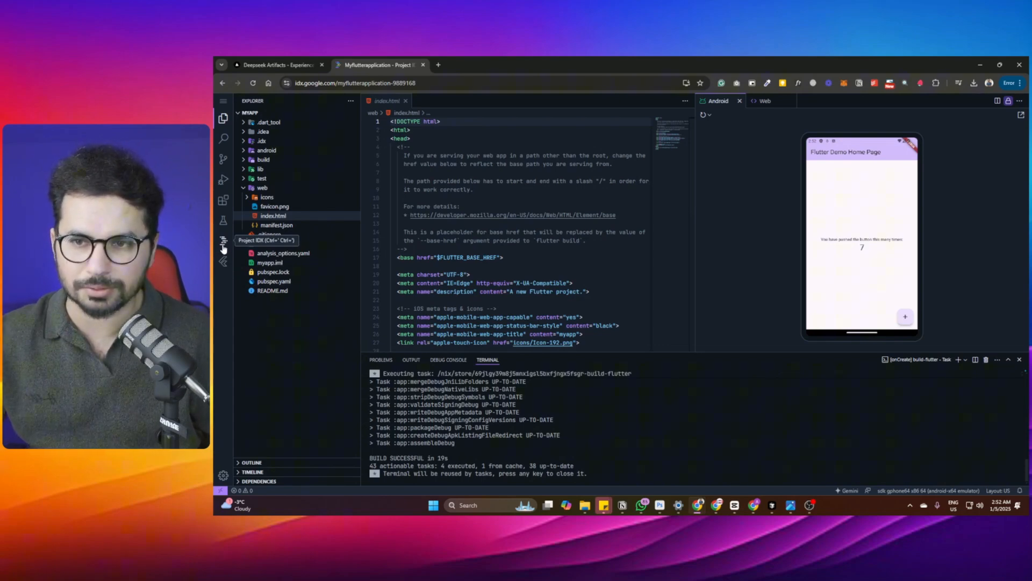
# Check the Project IDX integrations panel, then bring up the Gemini assistant beside the code.
pyautogui.click(224, 240)
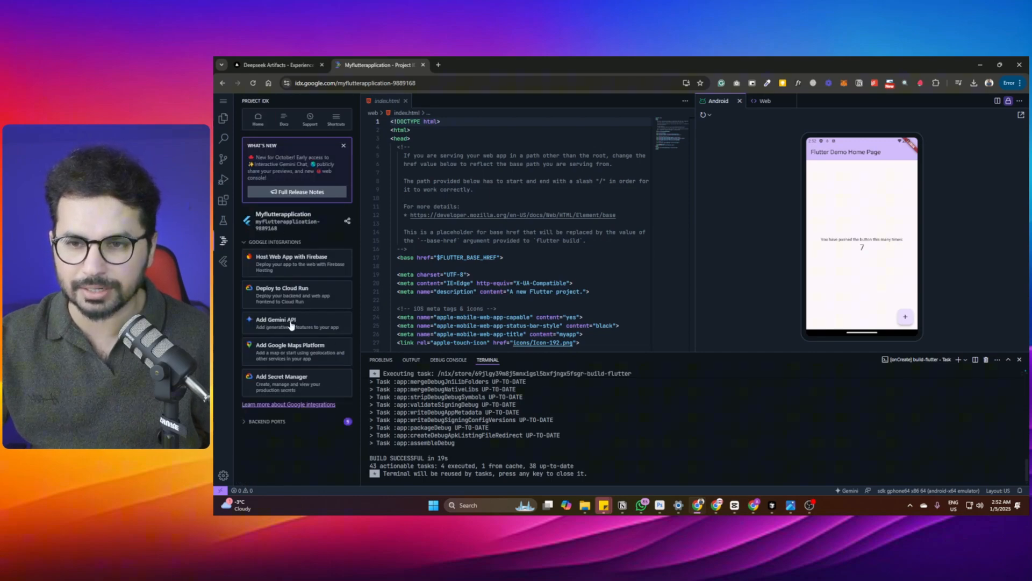
pyautogui.click(274, 321)
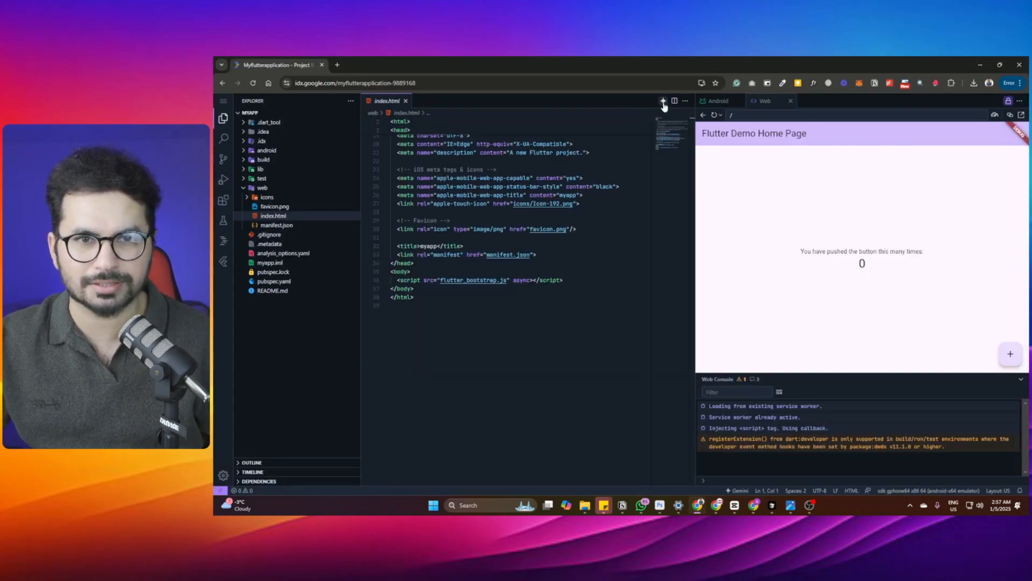
pyautogui.click(664, 101)
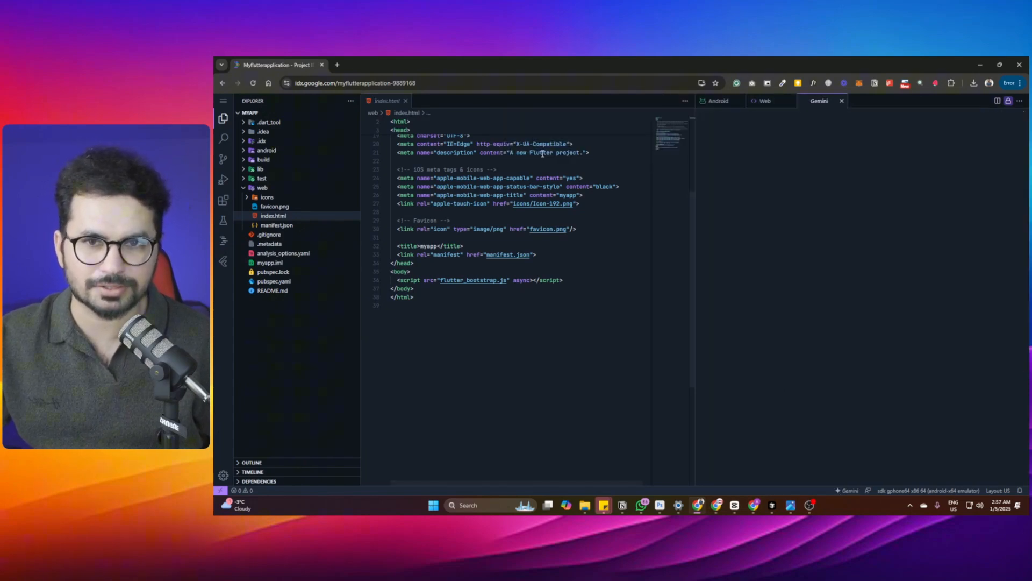
# Start Gemini's Interactive Chat with default settings and ask it to "Create a to-do list app".
pyautogui.click(819, 101)
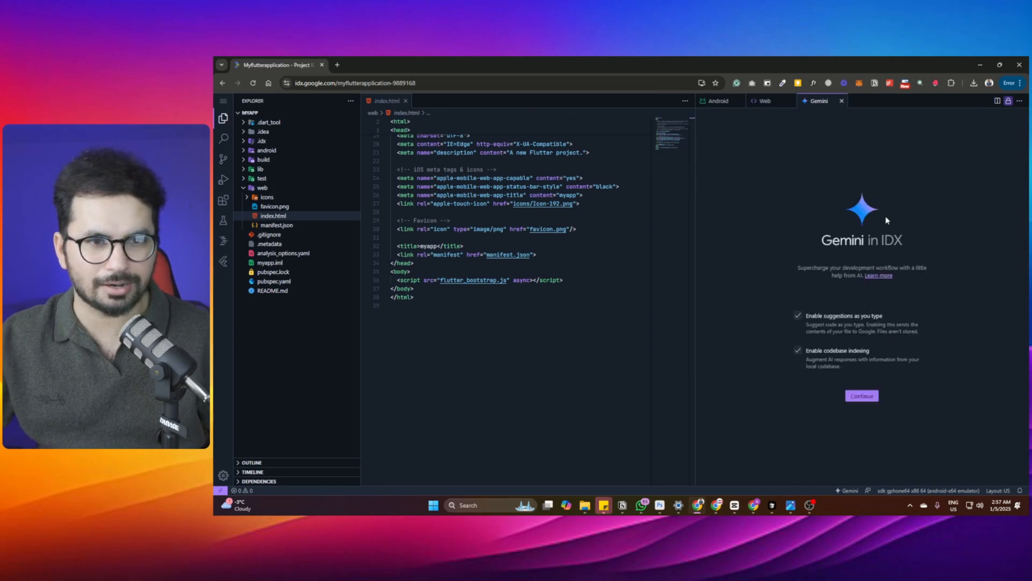
pyautogui.click(862, 396)
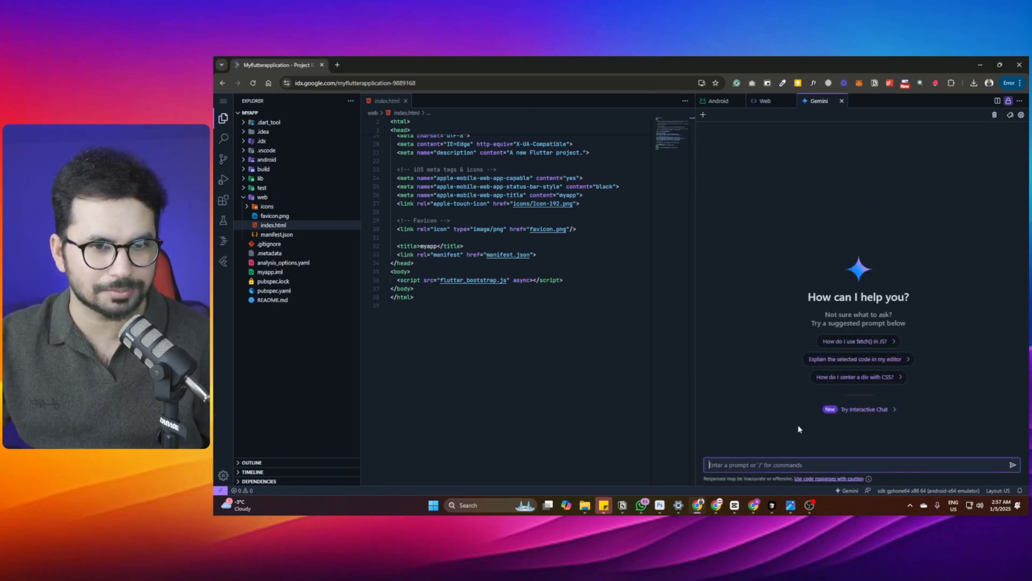
pyautogui.moveTo(852, 433)
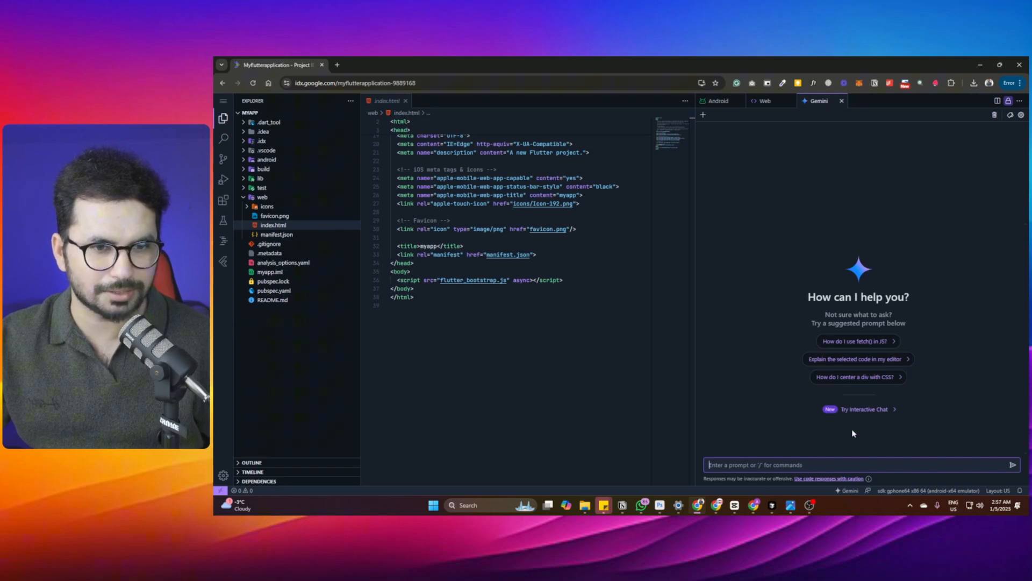
pyautogui.click(864, 409)
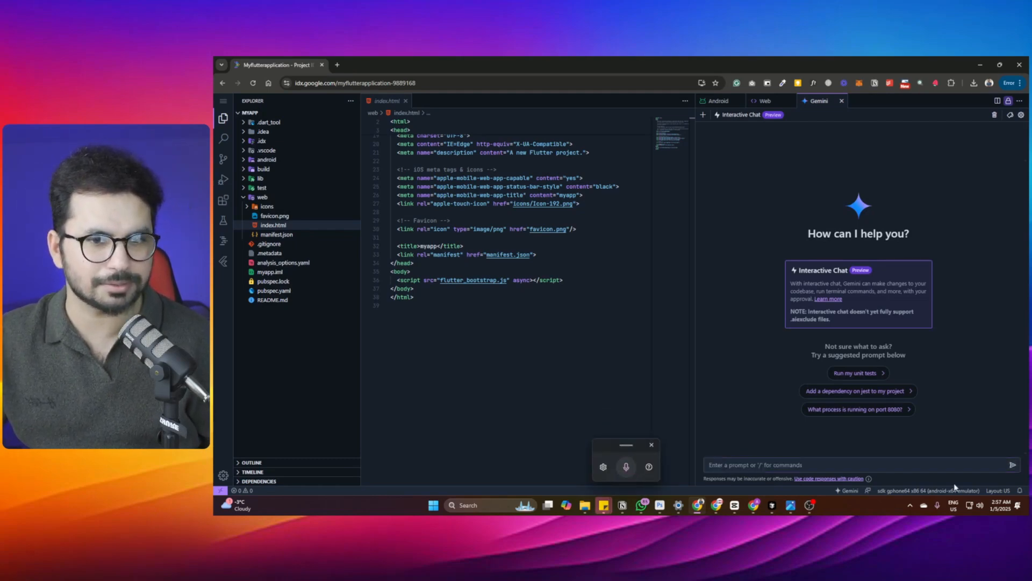
pyautogui.write('Create a to-do list app')
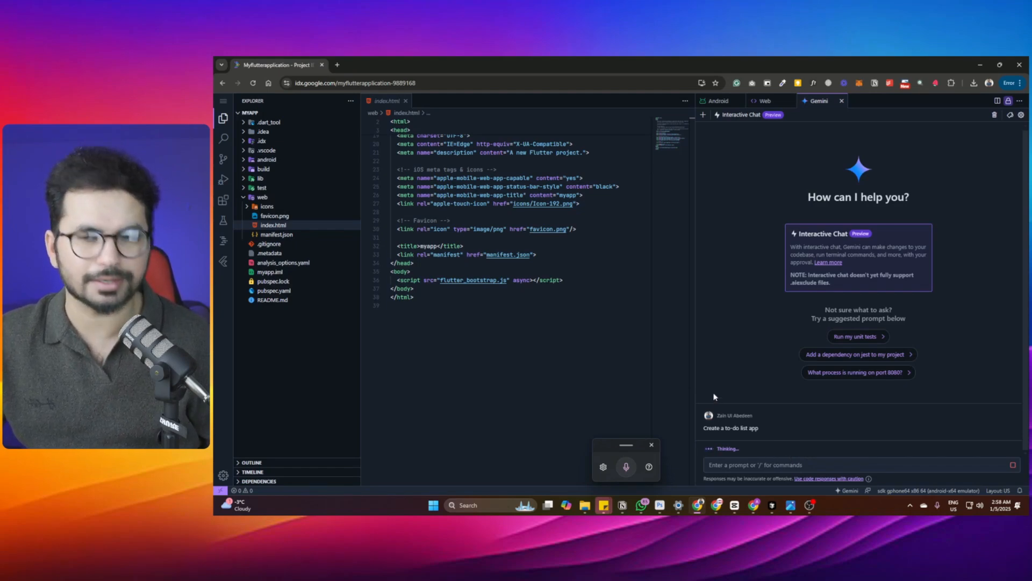
pyautogui.moveTo(744, 291)
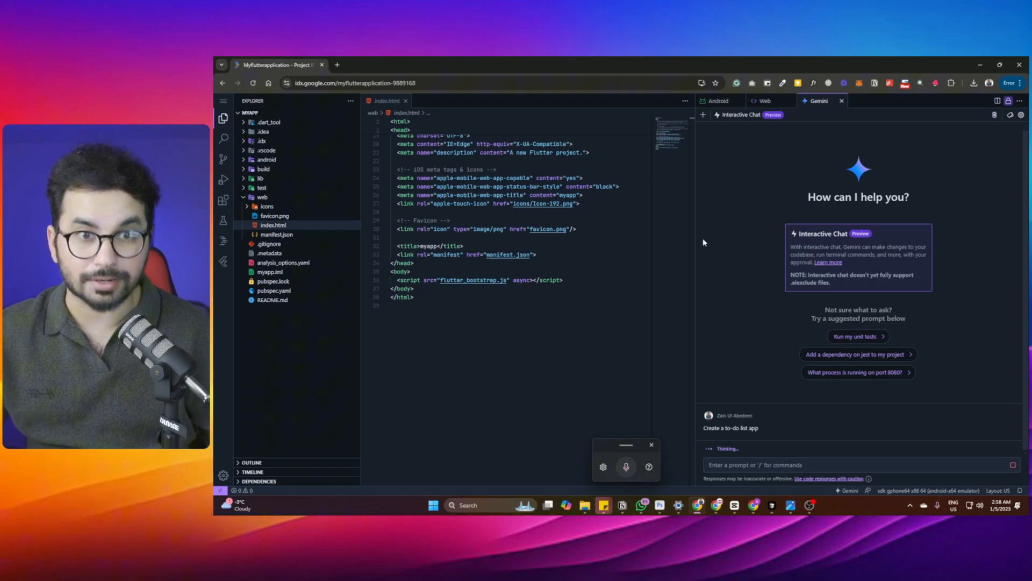
pyautogui.moveTo(673, 301)
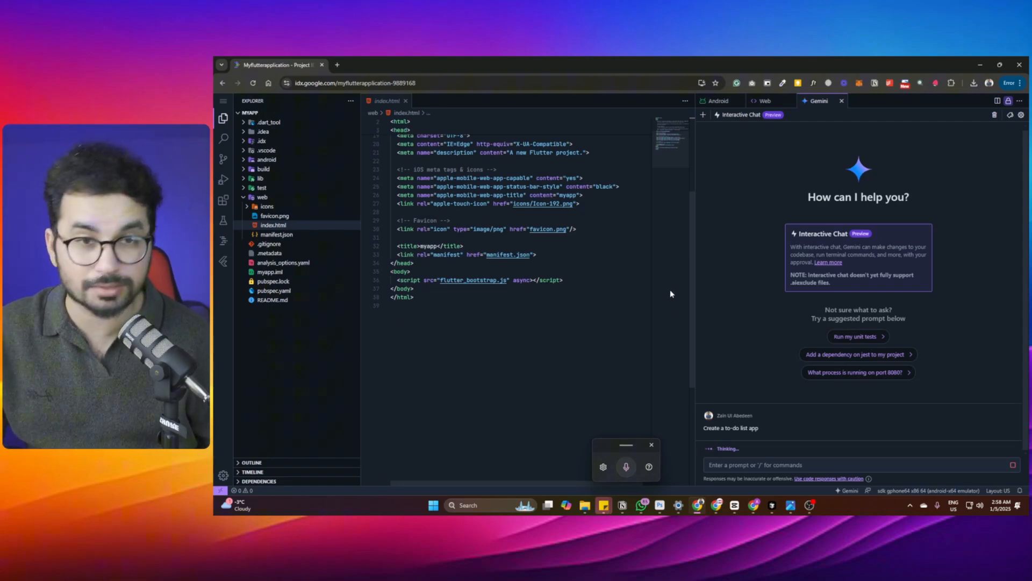
pyautogui.moveTo(654, 285)
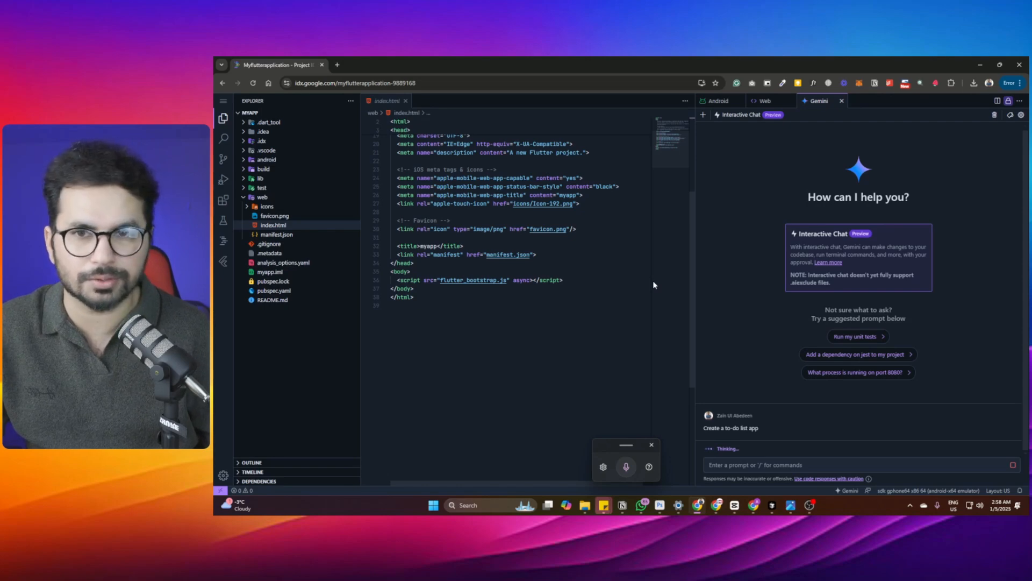
pyautogui.moveTo(656, 290)
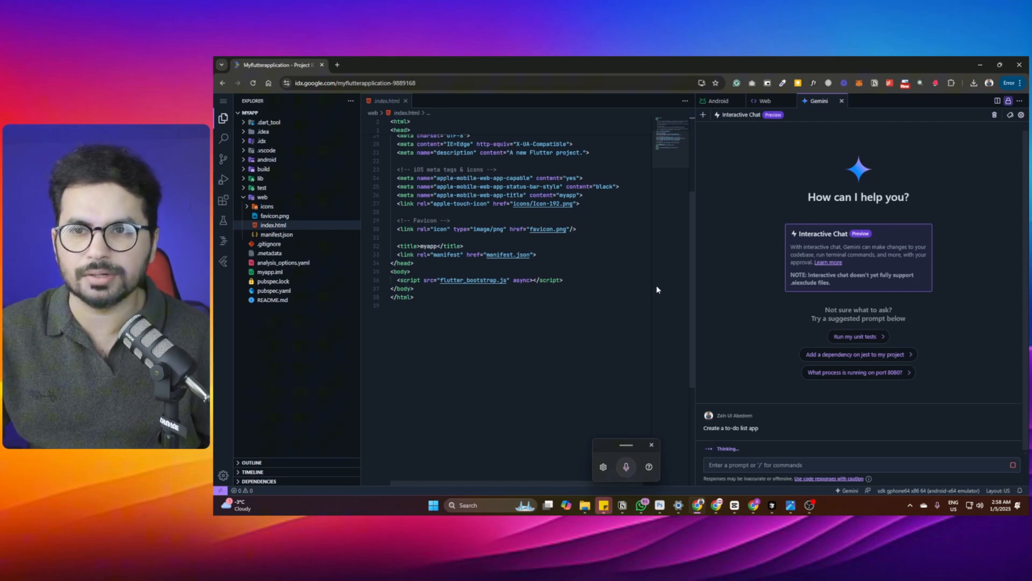
pyautogui.moveTo(652, 288)
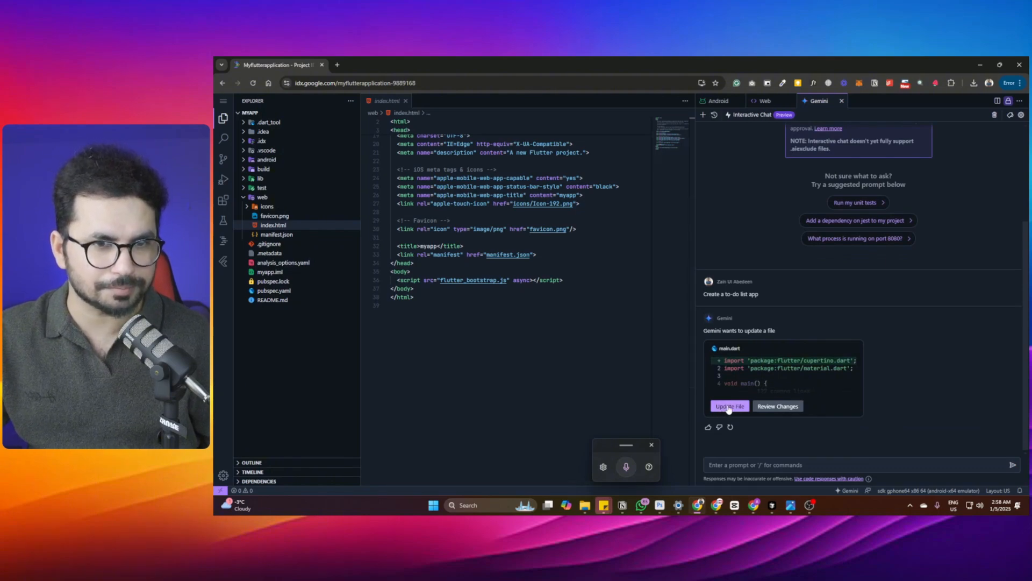
# Accept Gemini's main.dart update, check the web and Android previews, and bring up Run and Debug.
pyautogui.click(729, 405)
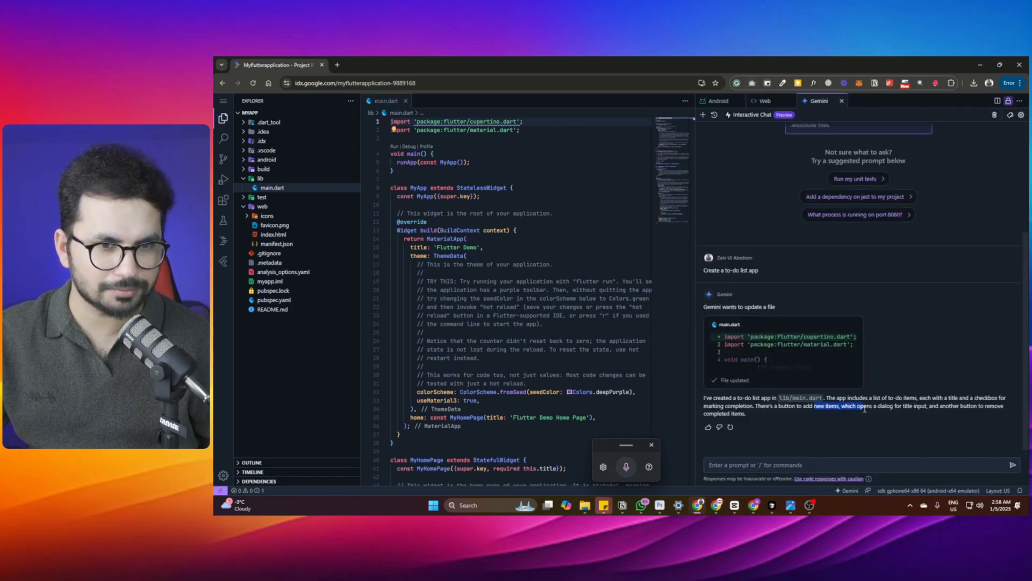
pyautogui.click(765, 101)
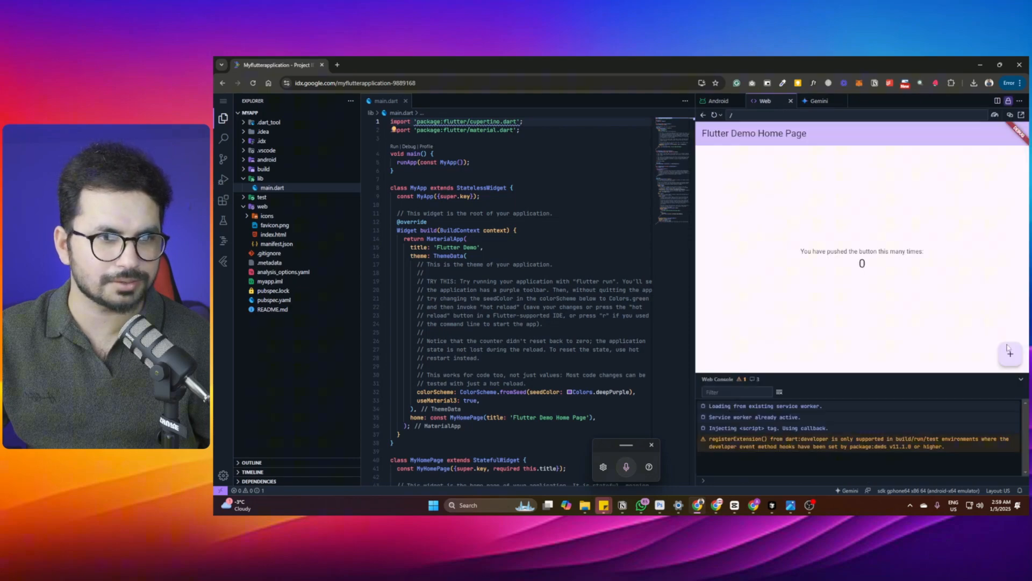
pyautogui.click(816, 102)
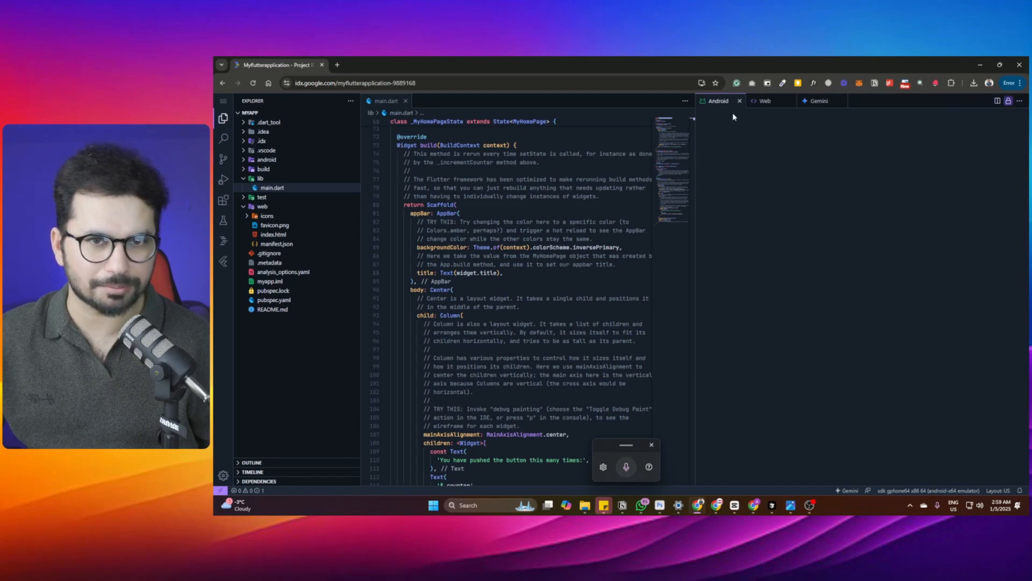
pyautogui.click(765, 101)
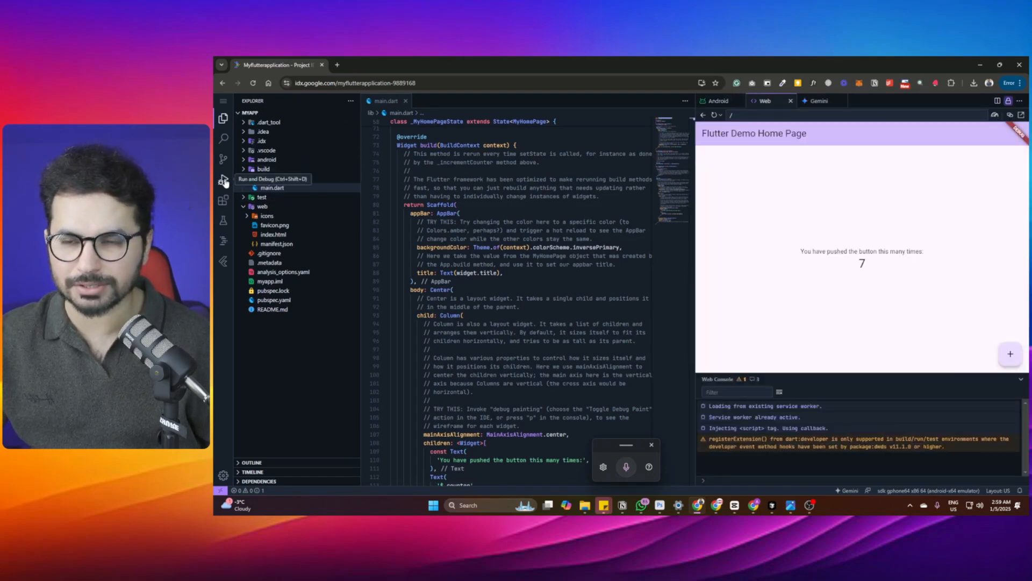
pyautogui.click(223, 180)
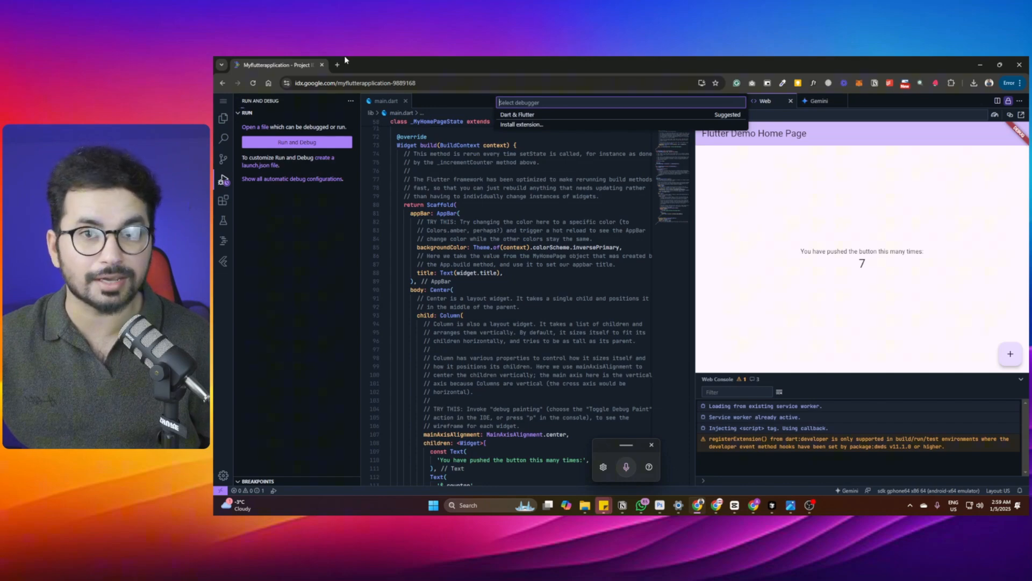
pyautogui.moveTo(336, 65)
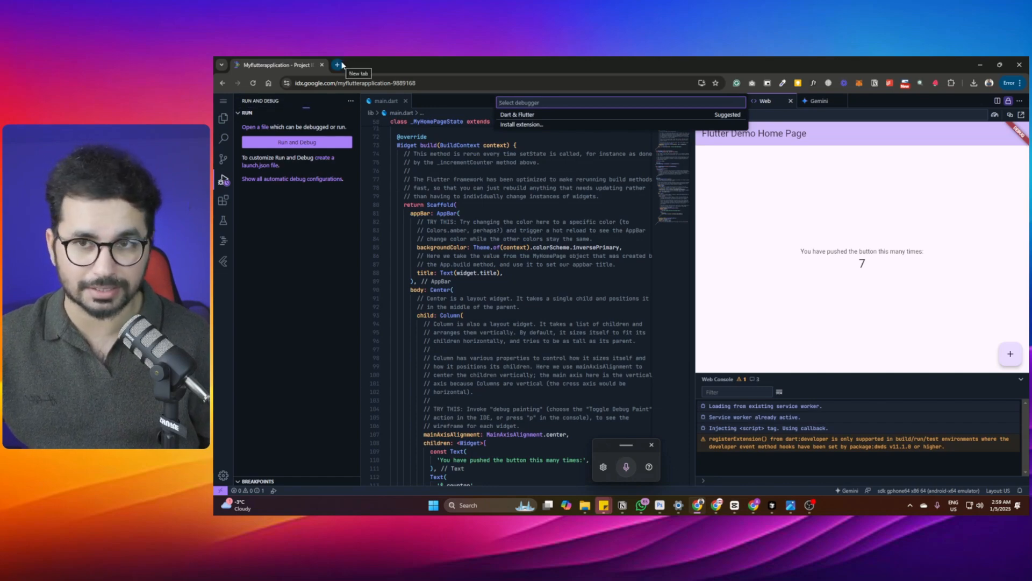
# In a new tab, create a NextJS workspace named MyNextJS and view its page.tsx.
pyautogui.click(337, 65)
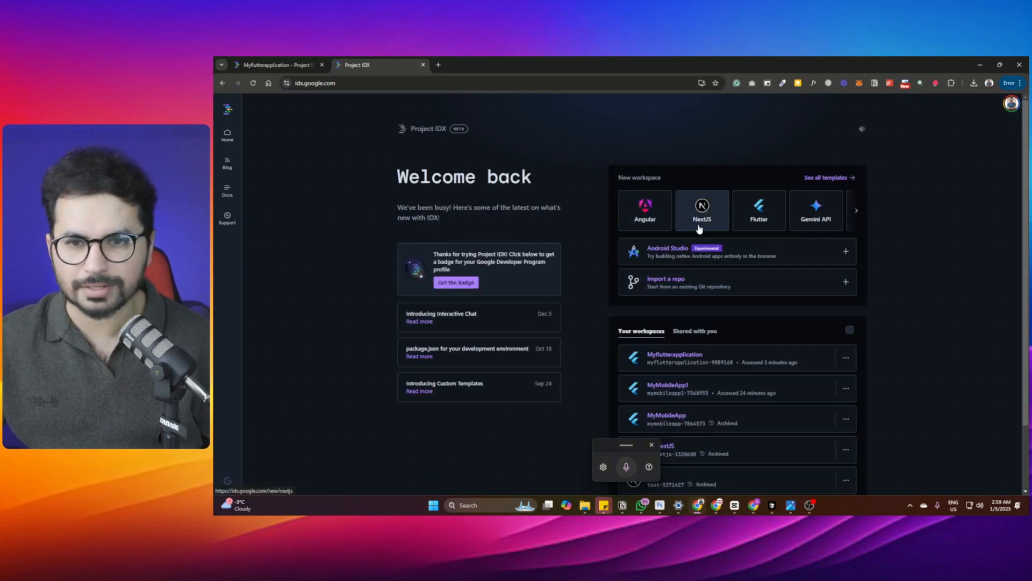
pyautogui.click(701, 209)
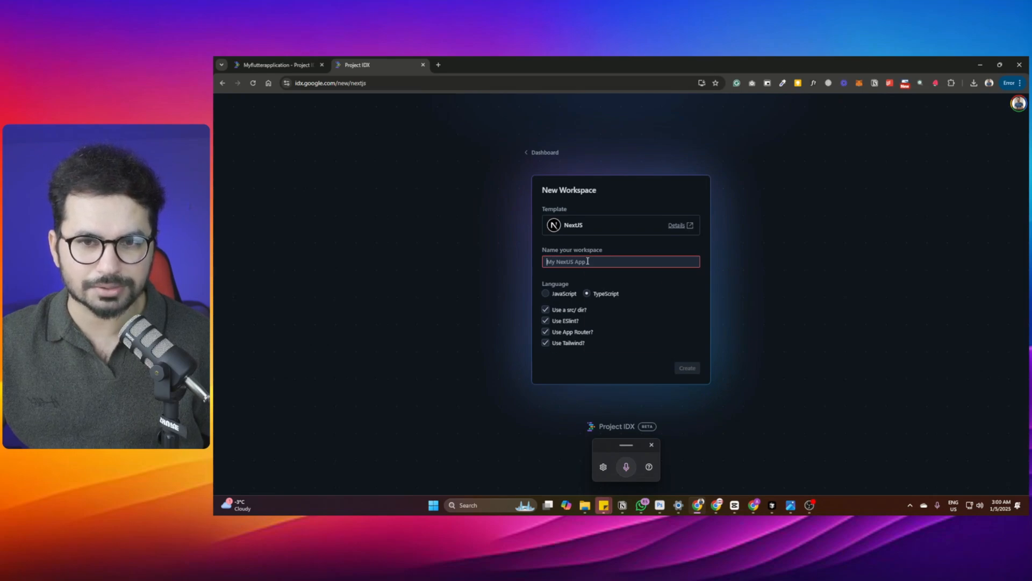
pyautogui.write('MyNextJS31')
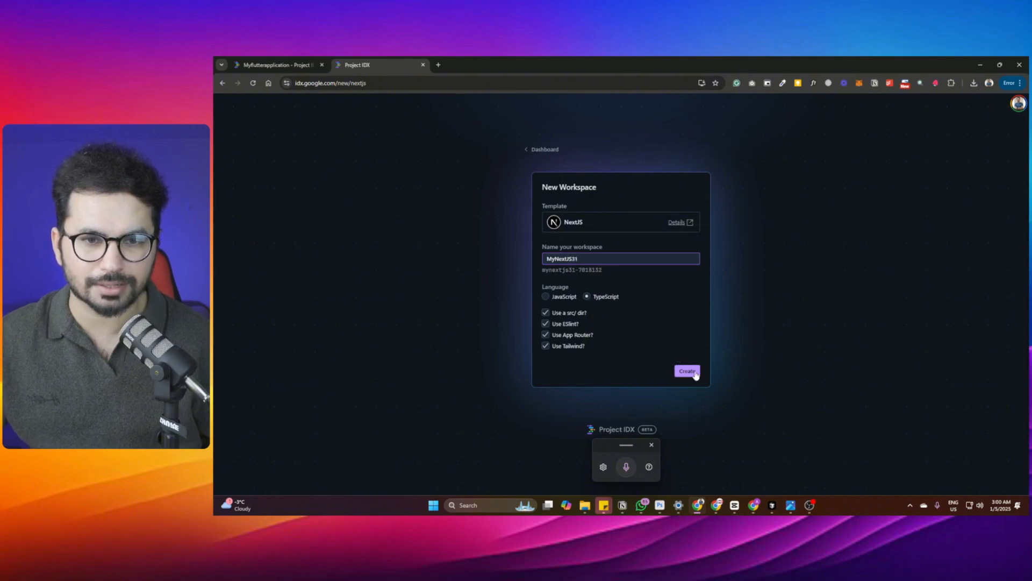
pyautogui.click(687, 371)
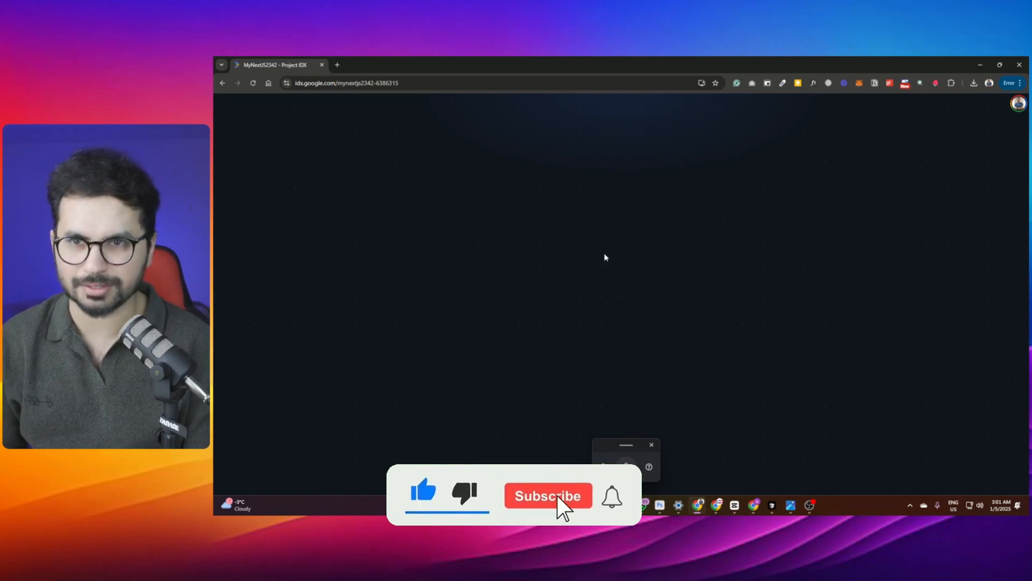
pyautogui.click(547, 494)
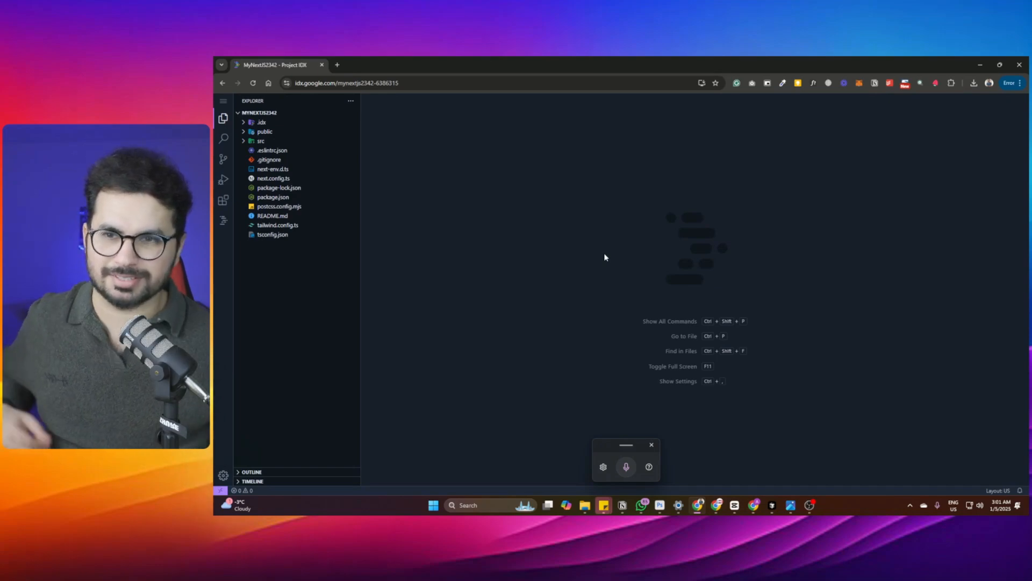
pyautogui.click(223, 118)
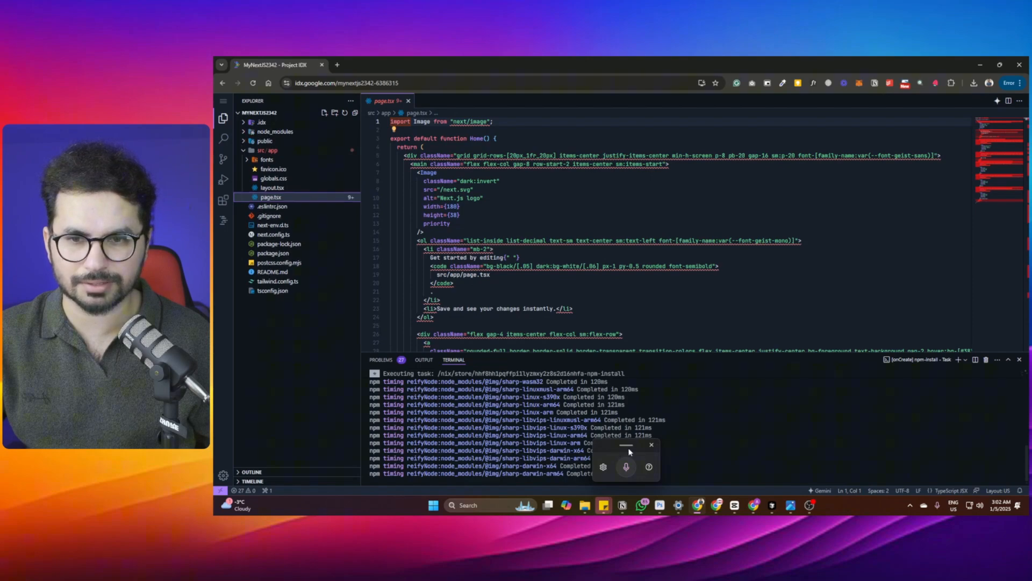
# Show the Problems list reported for page.tsx in the bottom panel.
pyautogui.click(381, 359)
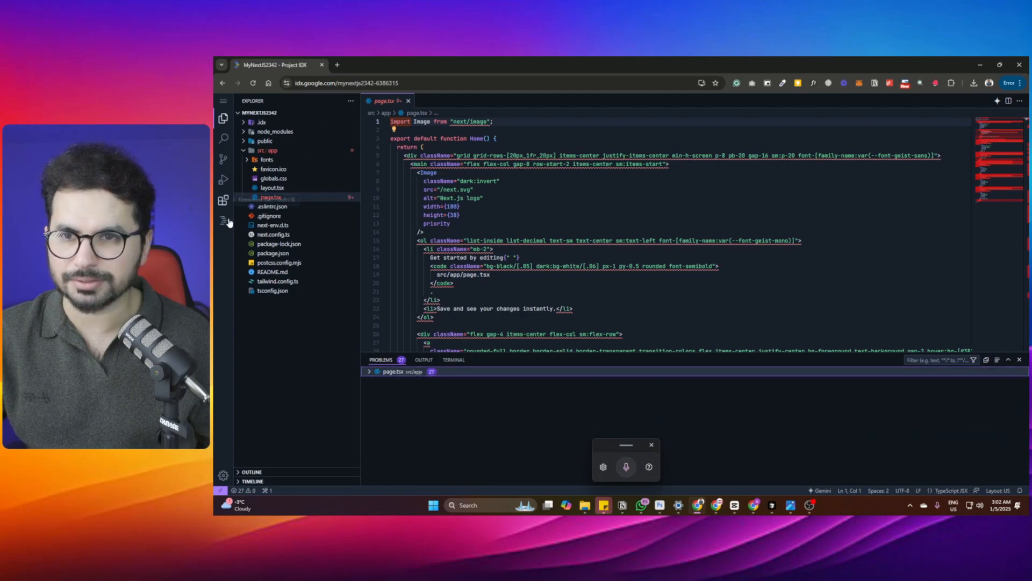
# Add the Gemini API from the integrations panel, then show the Gemini chat and the running NextJS web preview.
pyautogui.click(224, 219)
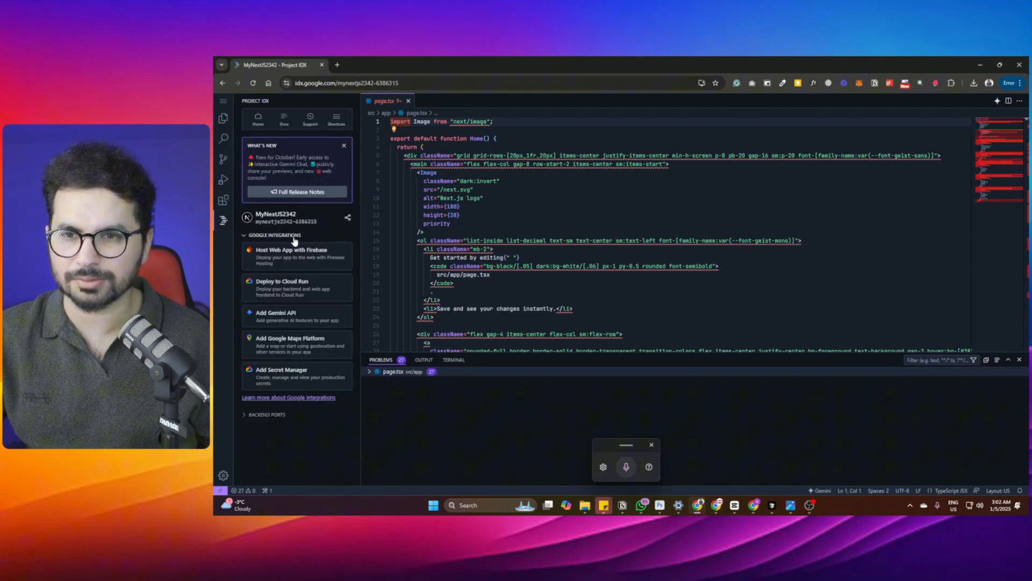
pyautogui.click(275, 315)
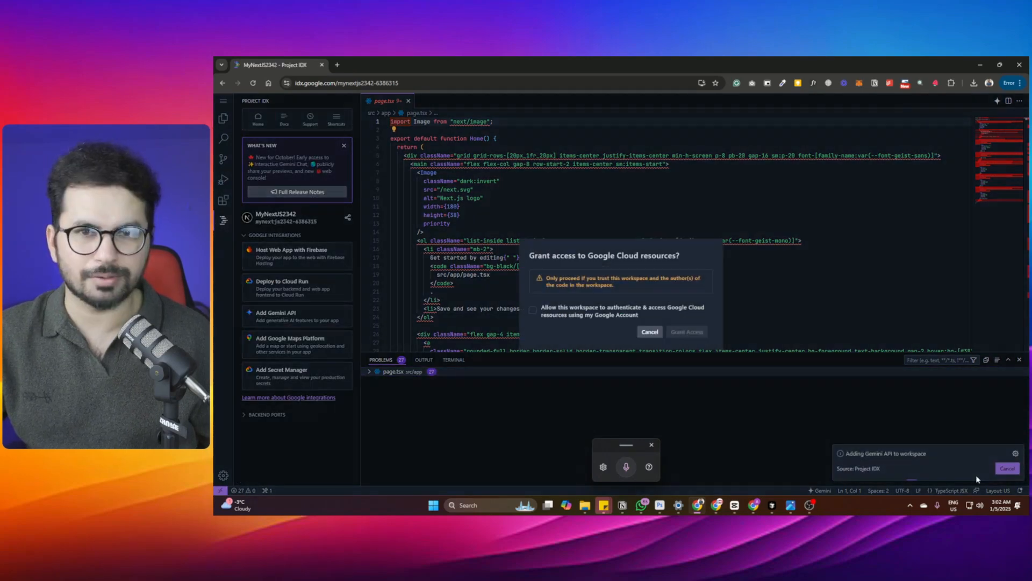
pyautogui.click(686, 331)
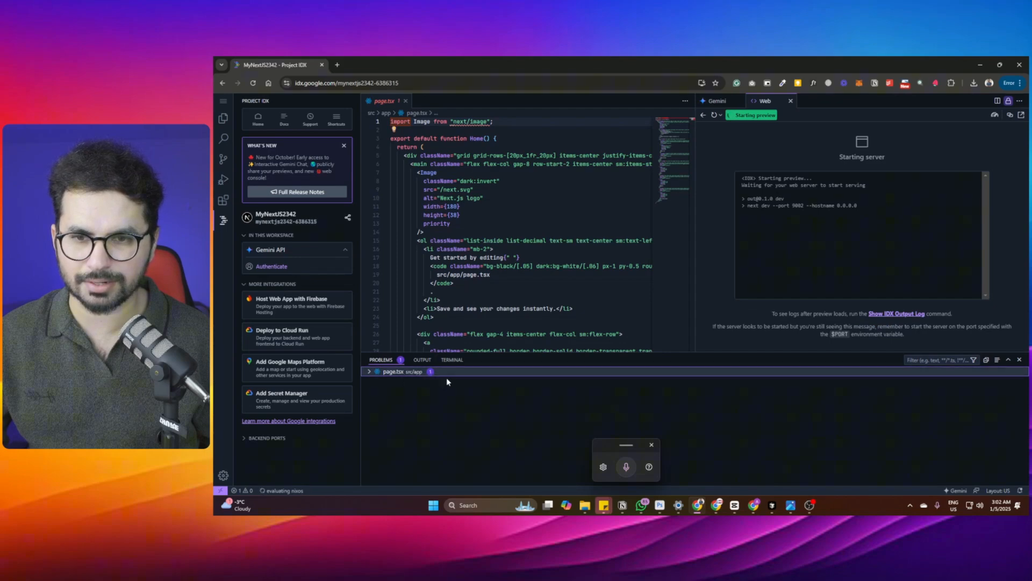
pyautogui.click(441, 359)
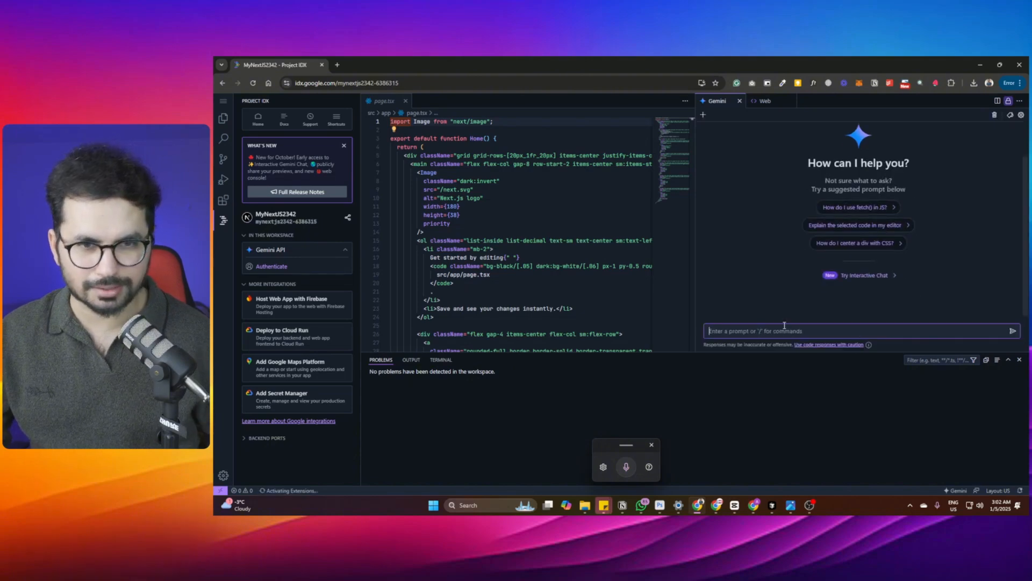
pyautogui.click(625, 465)
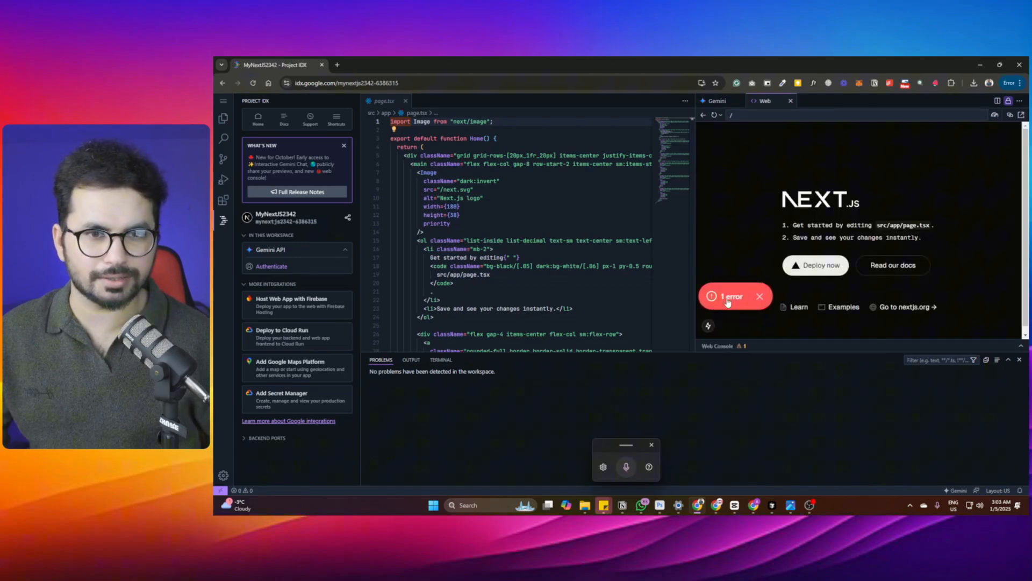
# View the preview's console error overlay and copy the hydration error details.
pyautogui.click(727, 297)
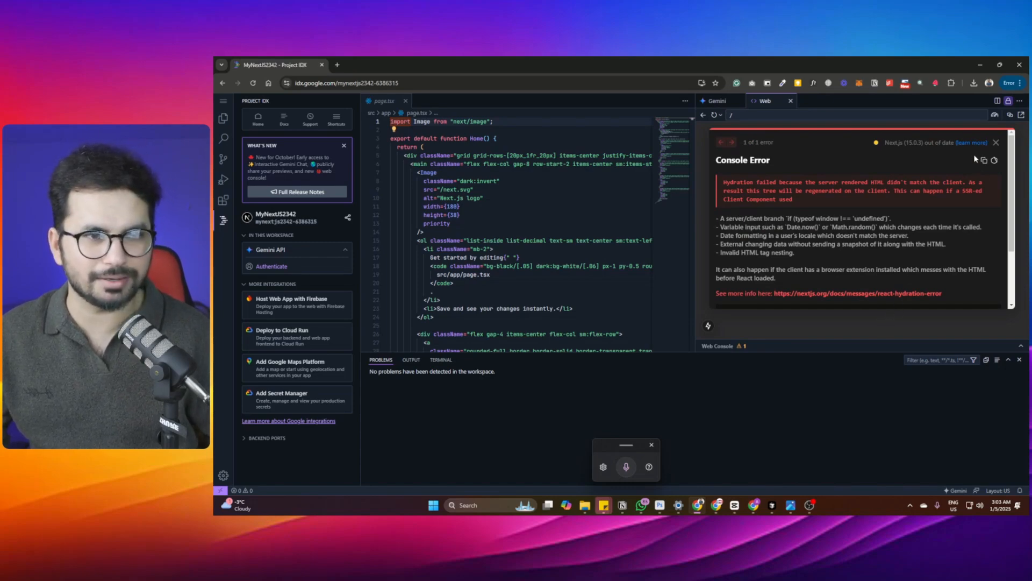
pyautogui.click(984, 161)
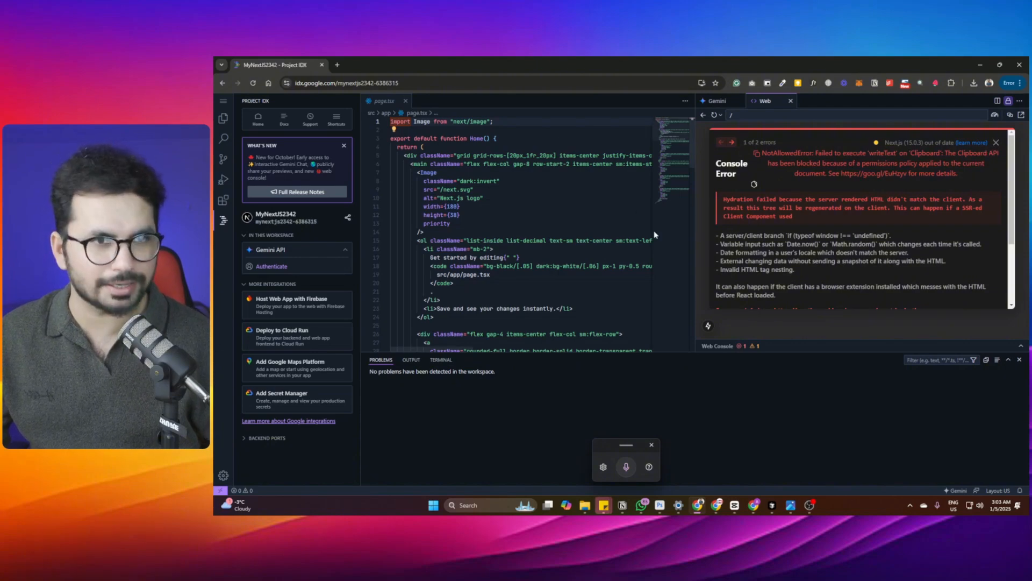
pyautogui.moveTo(914, 261)
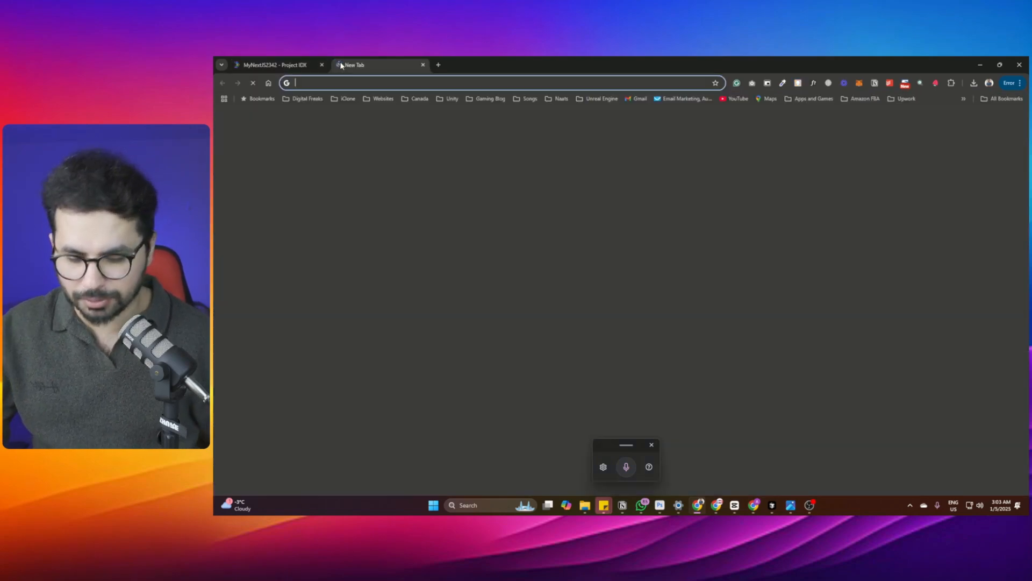
# Go to bolt.new, sign in with GitHub, and switch back to the IDX tab.
pyautogui.write('bolt.new')
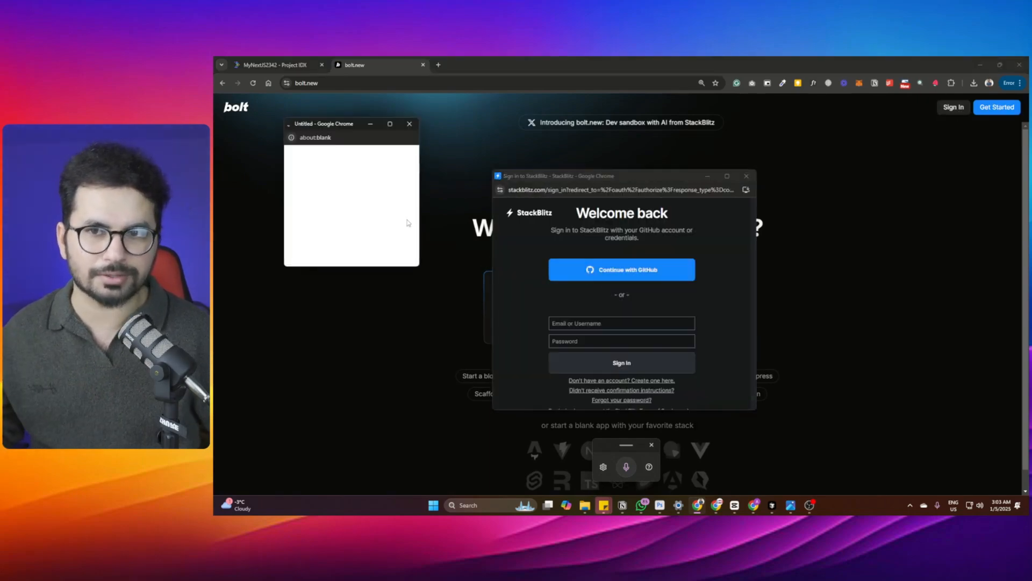
pyautogui.click(621, 269)
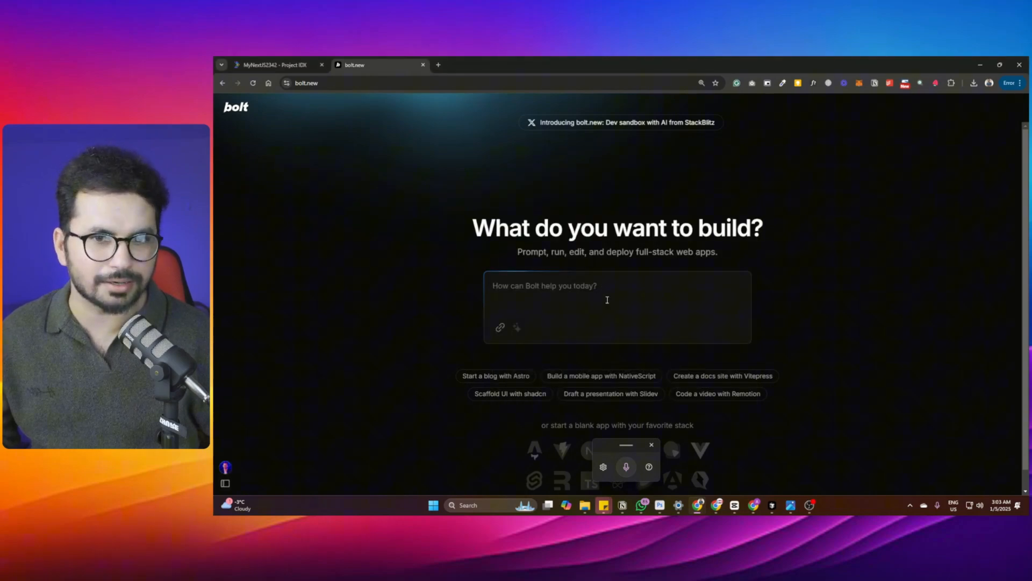
pyautogui.click(277, 64)
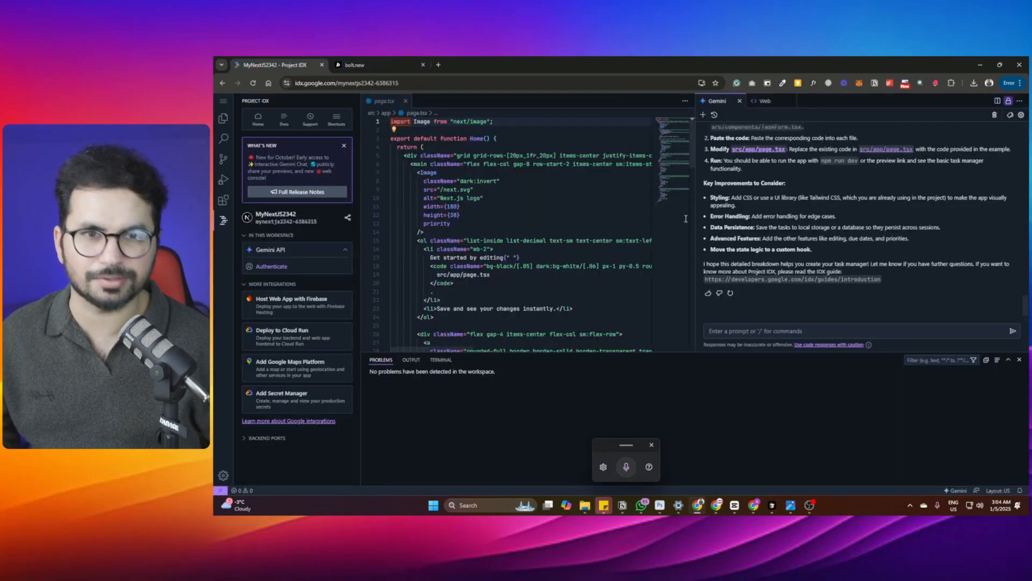
# Review the hydration-error preview, Run and Debug and Extensions panels, then switch to the bolt.new tab.
pyautogui.click(765, 102)
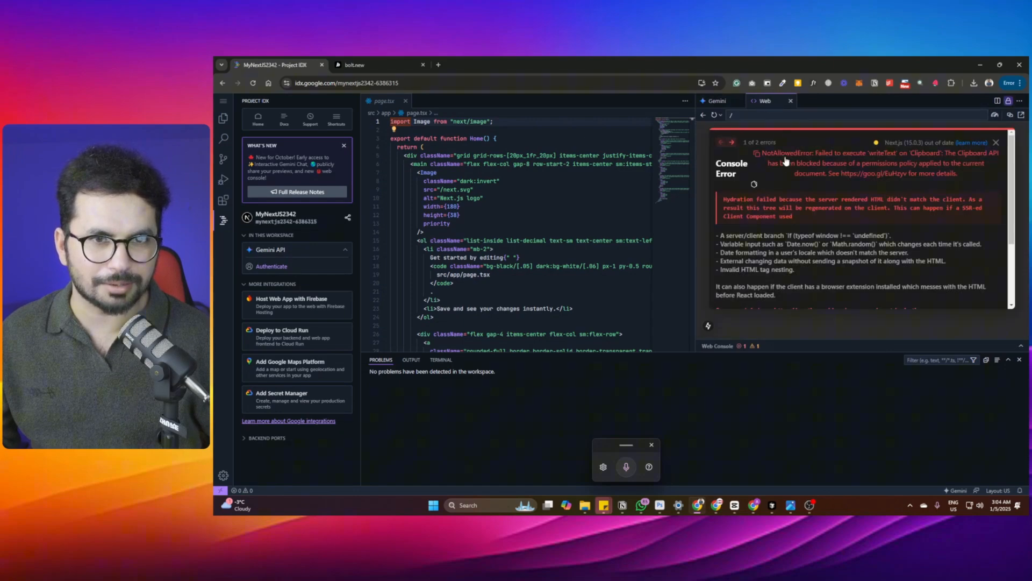
pyautogui.moveTo(767, 300)
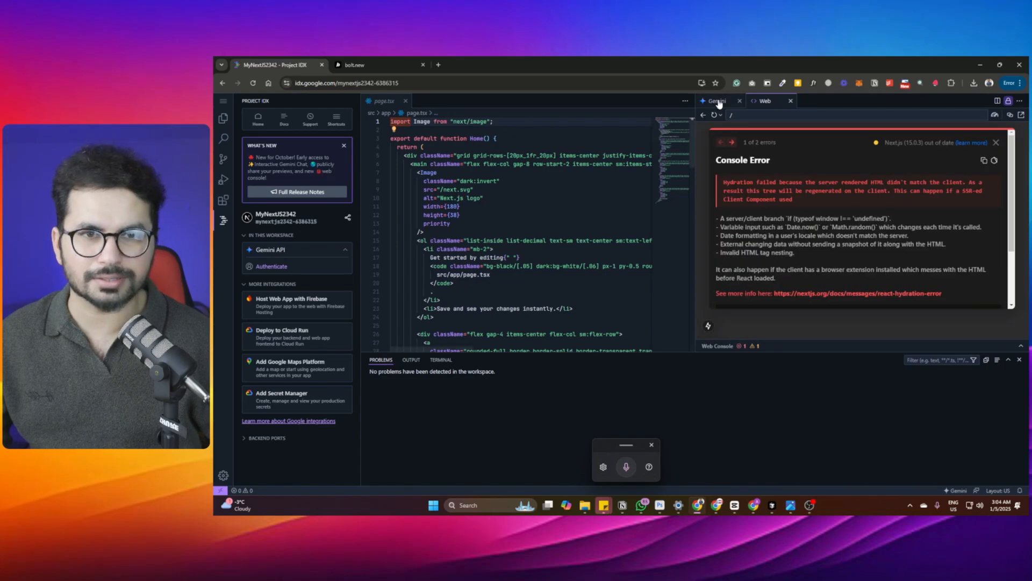
pyautogui.click(224, 180)
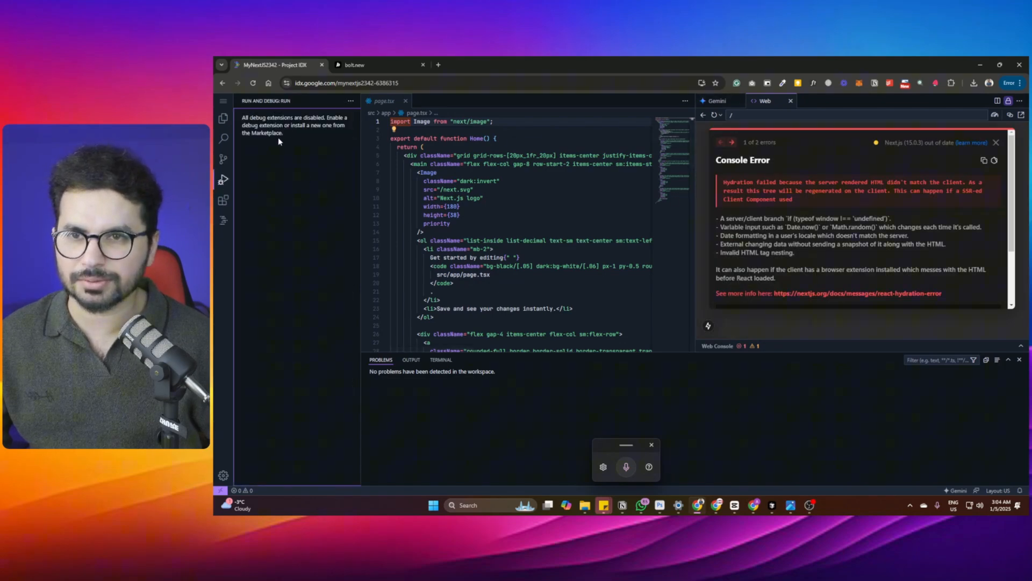
pyautogui.moveTo(223, 180)
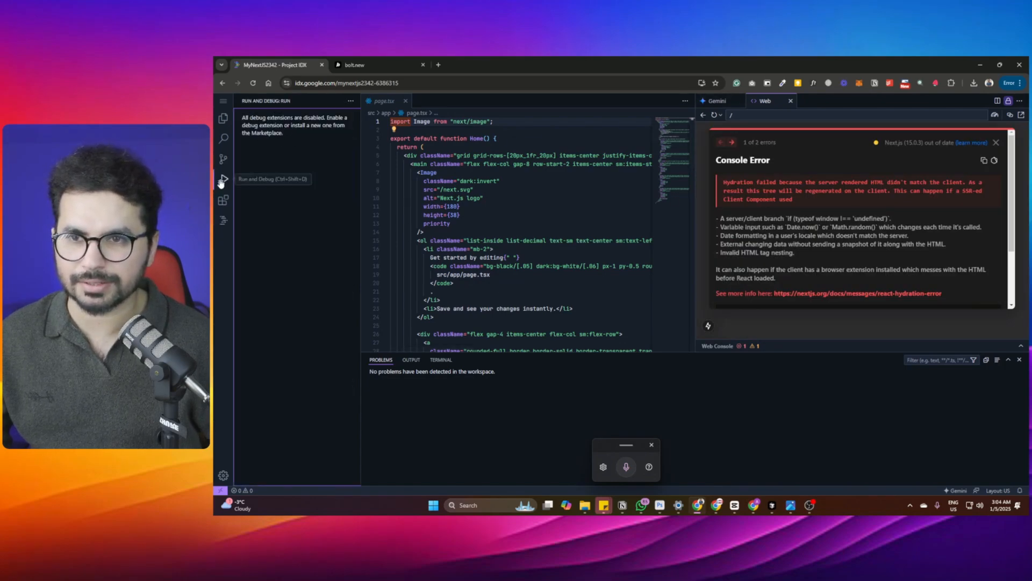
pyautogui.click(224, 200)
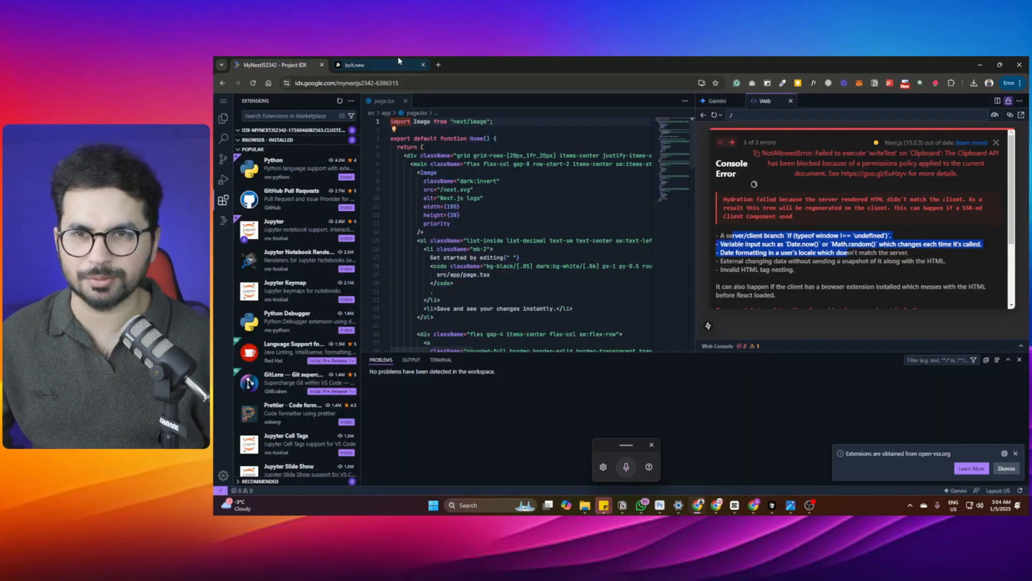
pyautogui.click(438, 65)
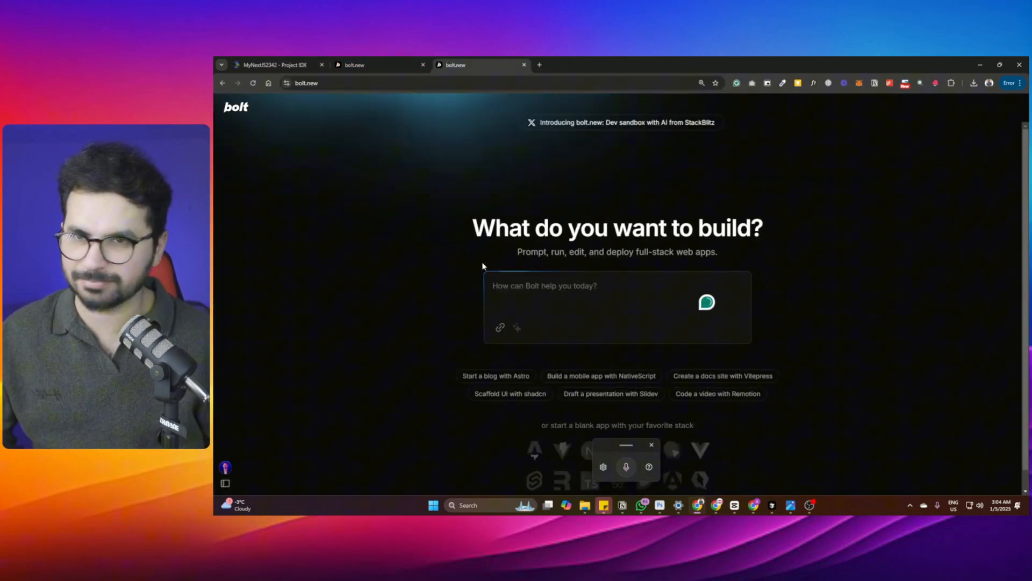
# Submit the 'Create a task manager application' prompt so Bolt starts generating the Next.js project.
pyautogui.click(323, 83)
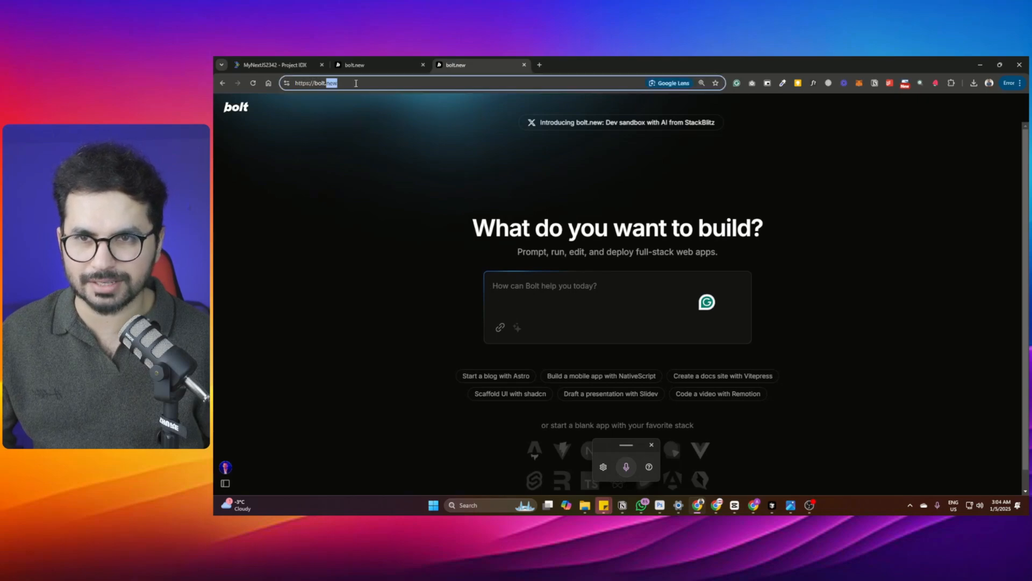
pyautogui.click(277, 65)
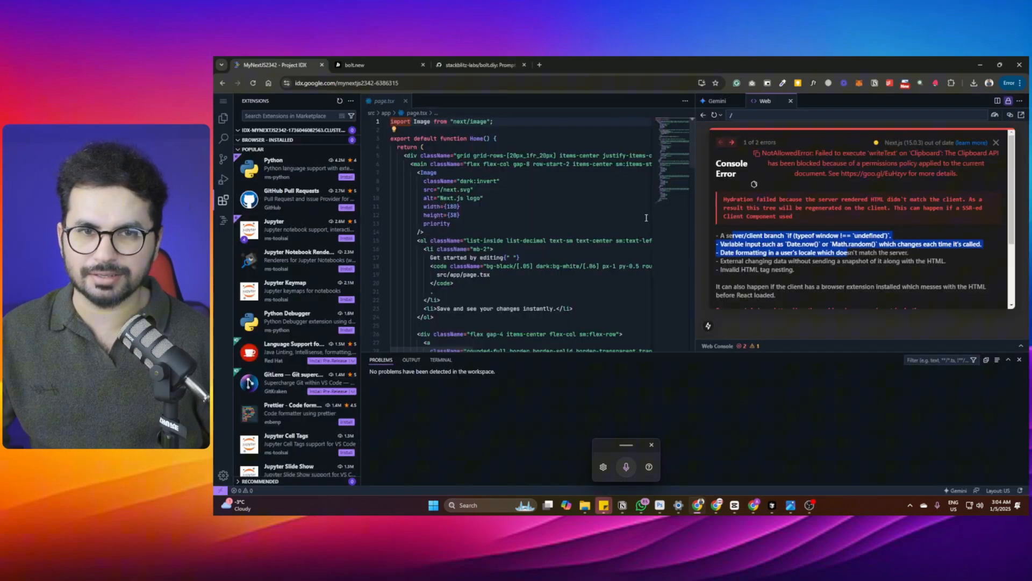
pyautogui.click(356, 65)
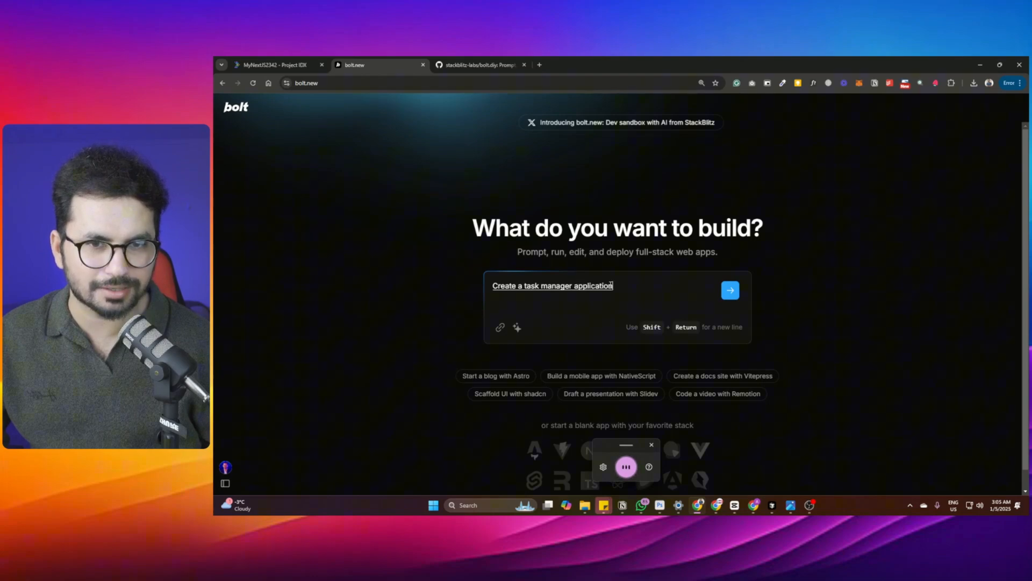
pyautogui.click(729, 290)
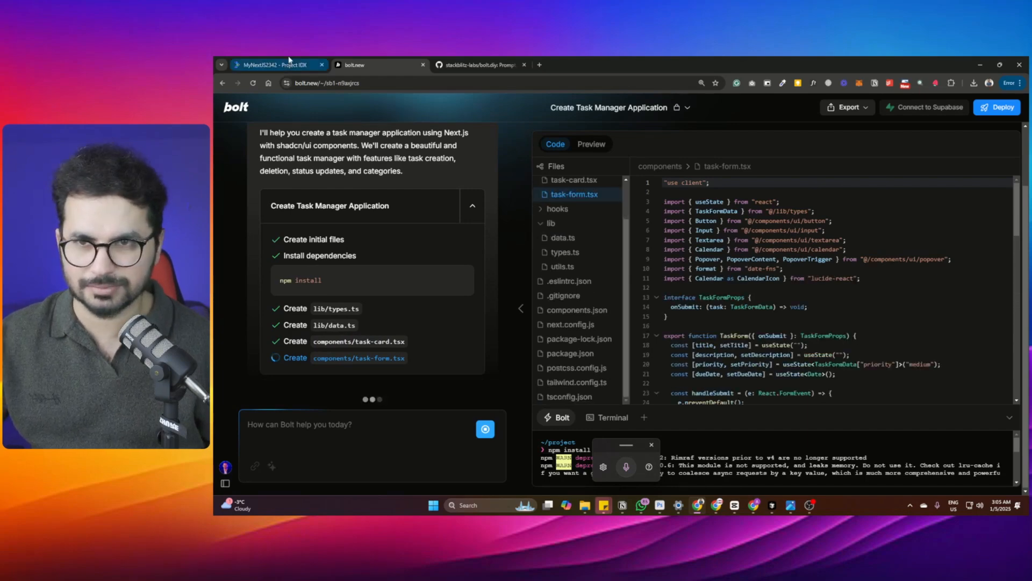
# Flip between the IDX workspace, bolt.diy repo and bolt.new while the app builds, checking its Preview.
pyautogui.click(273, 64)
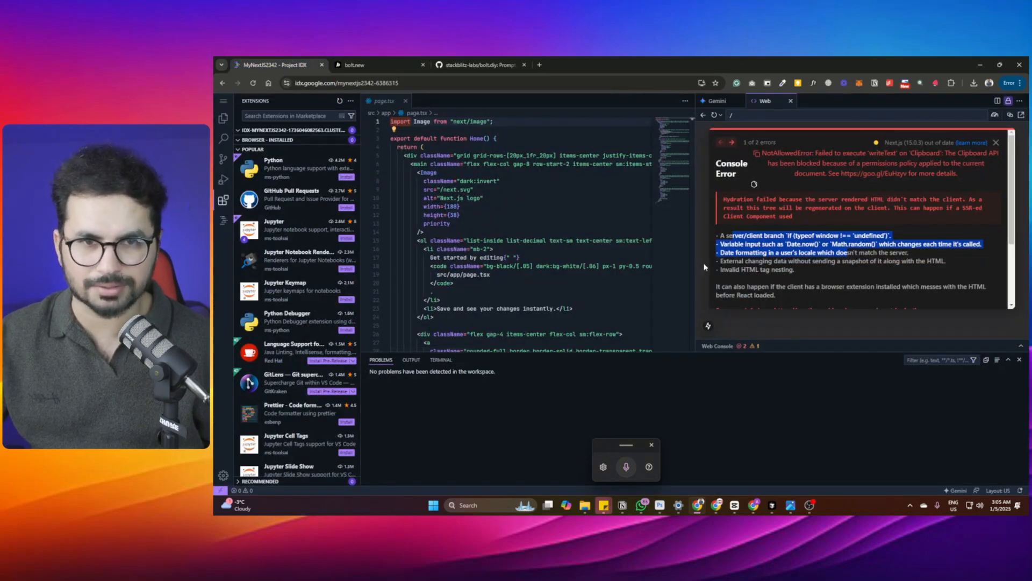
pyautogui.click(481, 65)
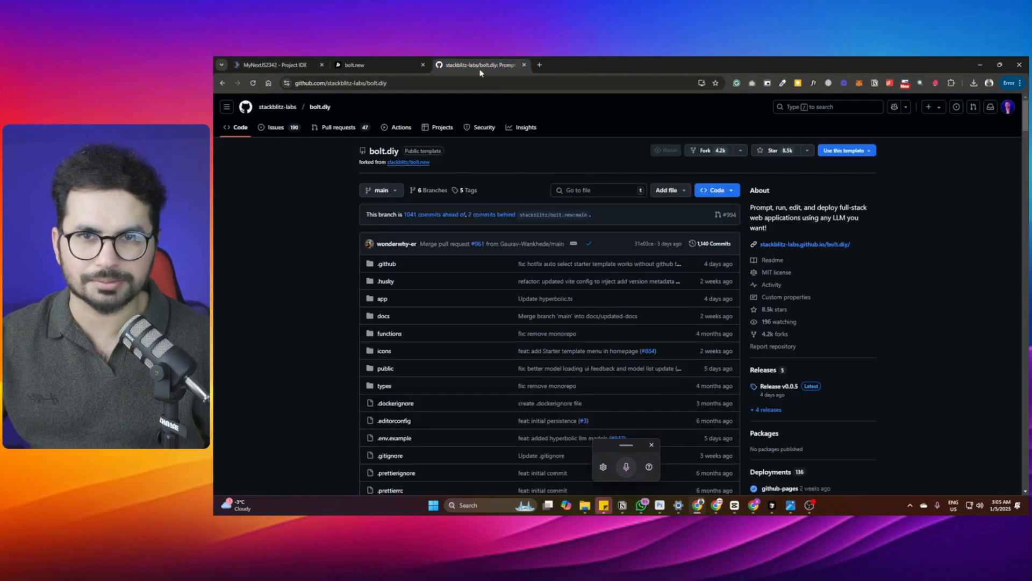
pyautogui.click(354, 65)
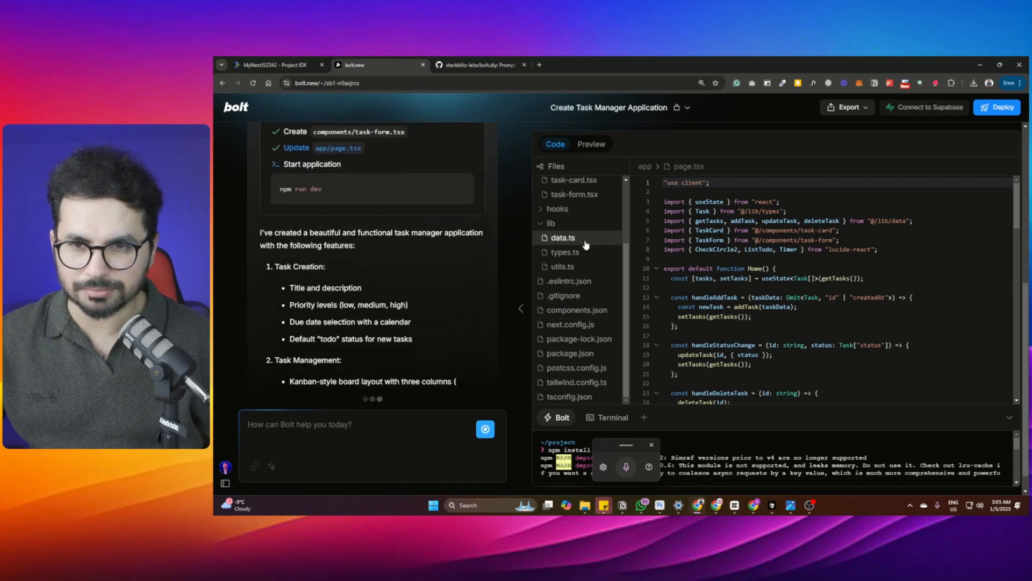
pyautogui.click(591, 143)
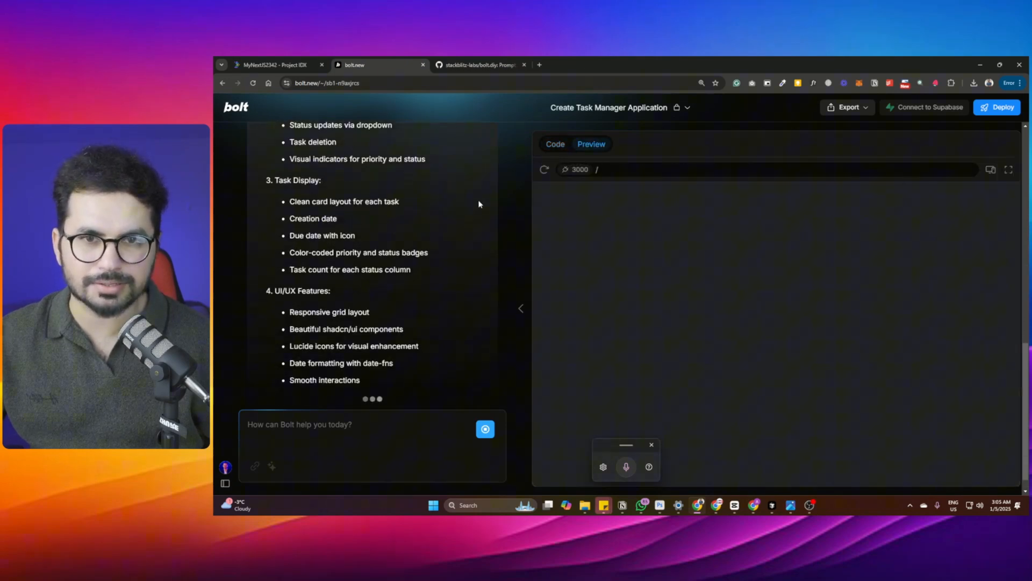
pyautogui.click(273, 64)
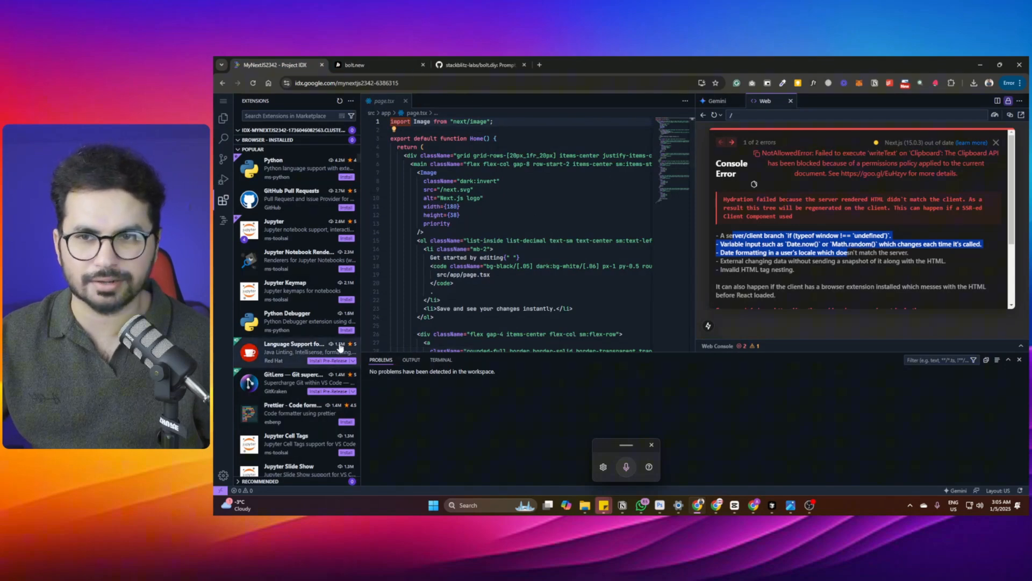
pyautogui.click(356, 64)
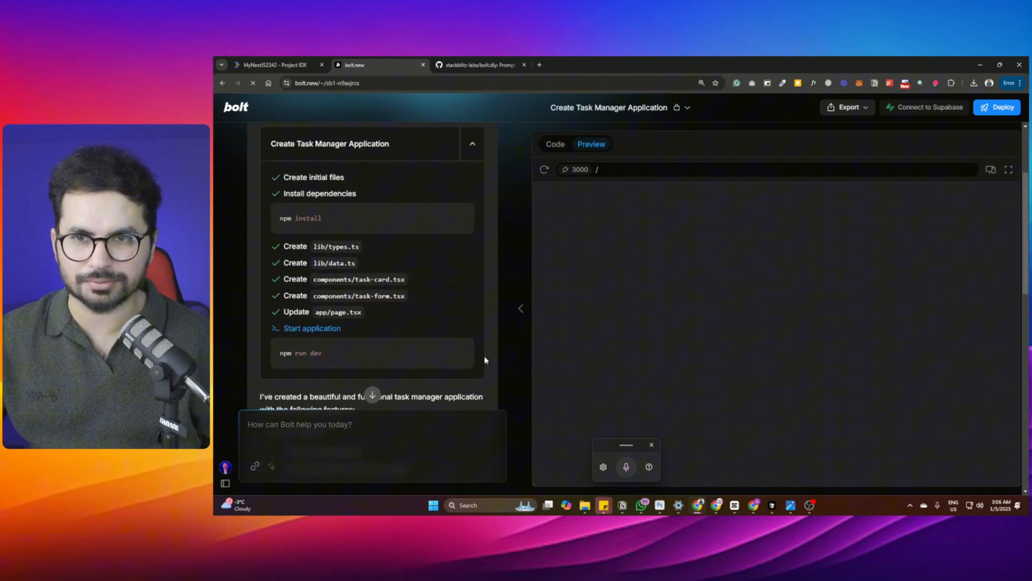
pyautogui.click(273, 64)
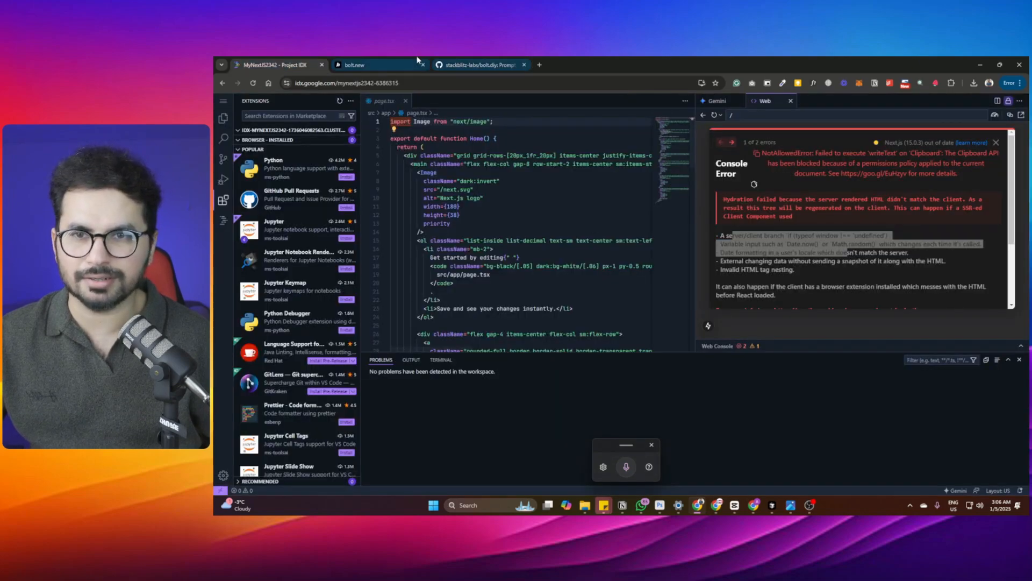
pyautogui.click(354, 64)
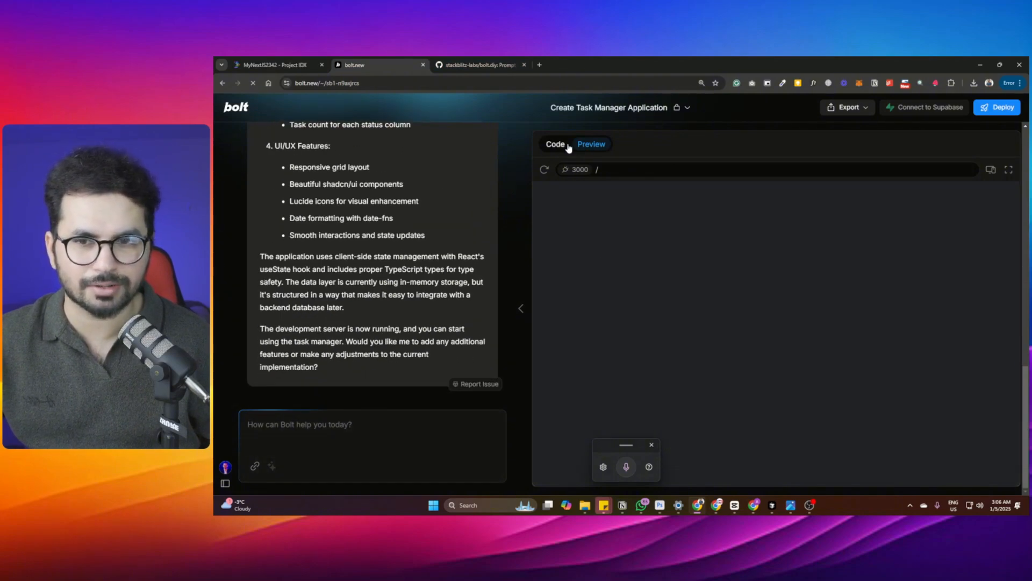
# Have Bolt attempt the fix for the detected root-layout hydration warning and show the Task Manager preview.
pyautogui.click(555, 144)
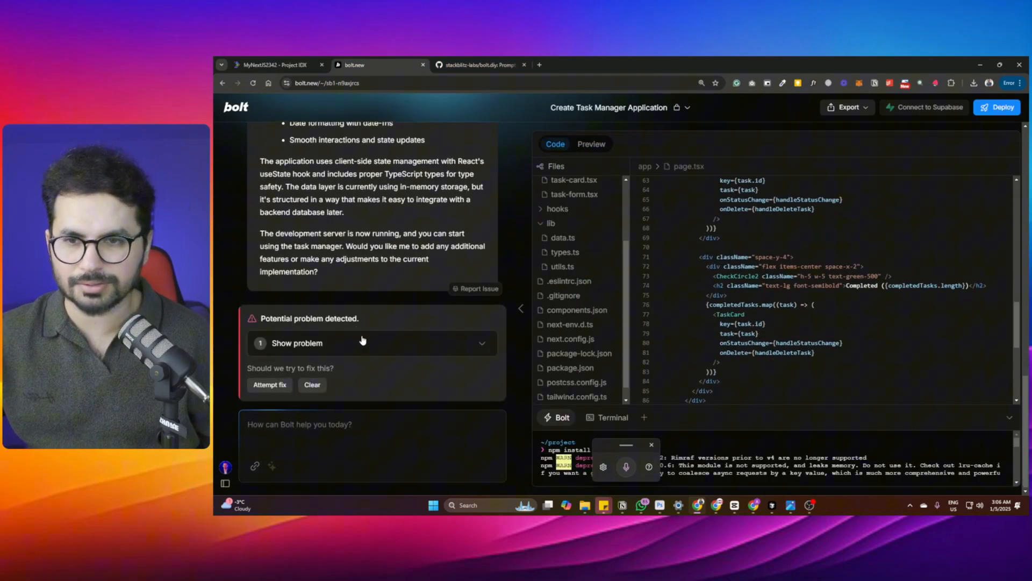
pyautogui.click(270, 385)
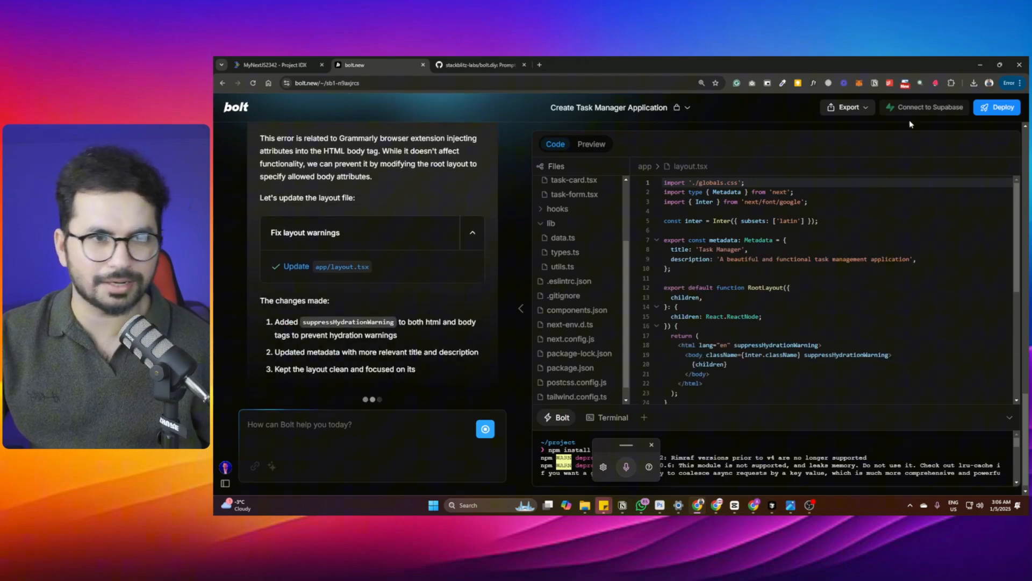
pyautogui.click(590, 144)
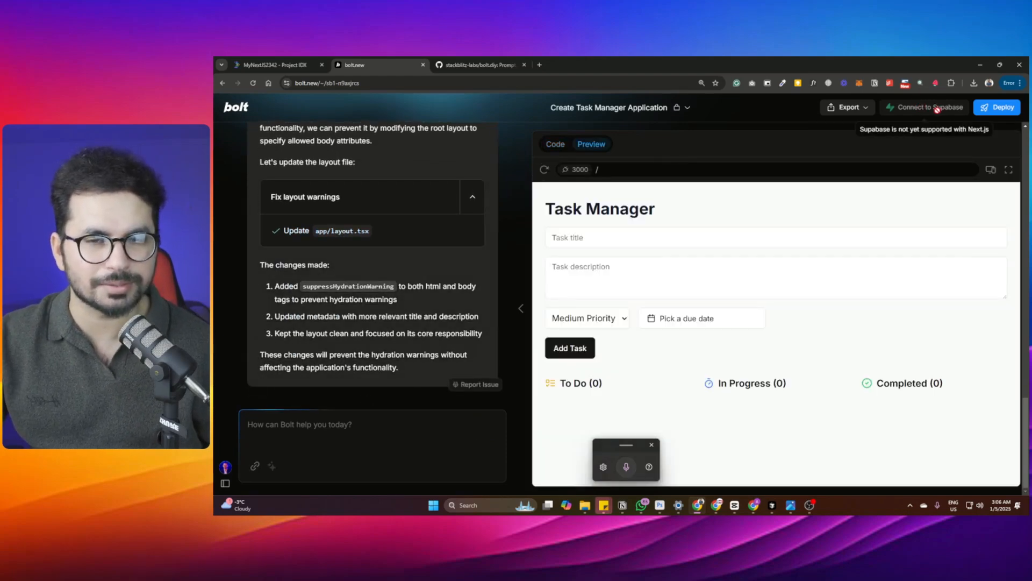
# Add a task titled 123 with a description to the To Do column, then switch to the bolt.diy repository.
pyautogui.click(775, 236)
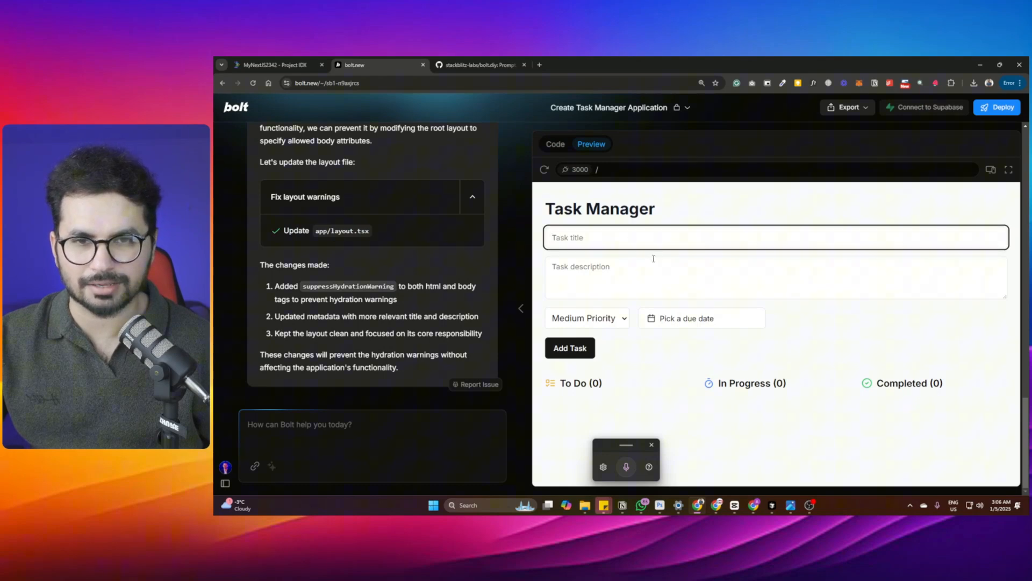
pyautogui.click(570, 347)
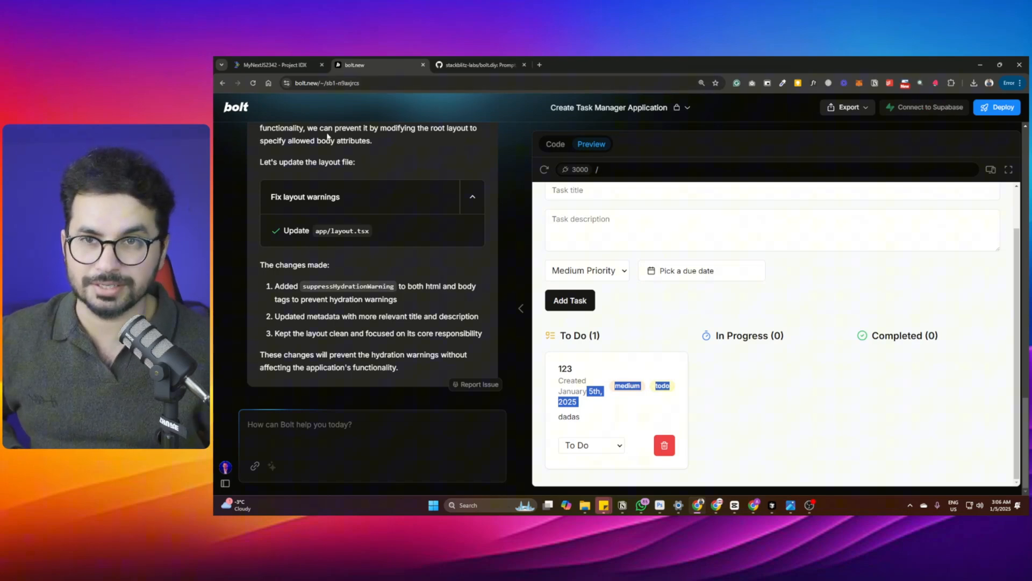
pyautogui.click(481, 65)
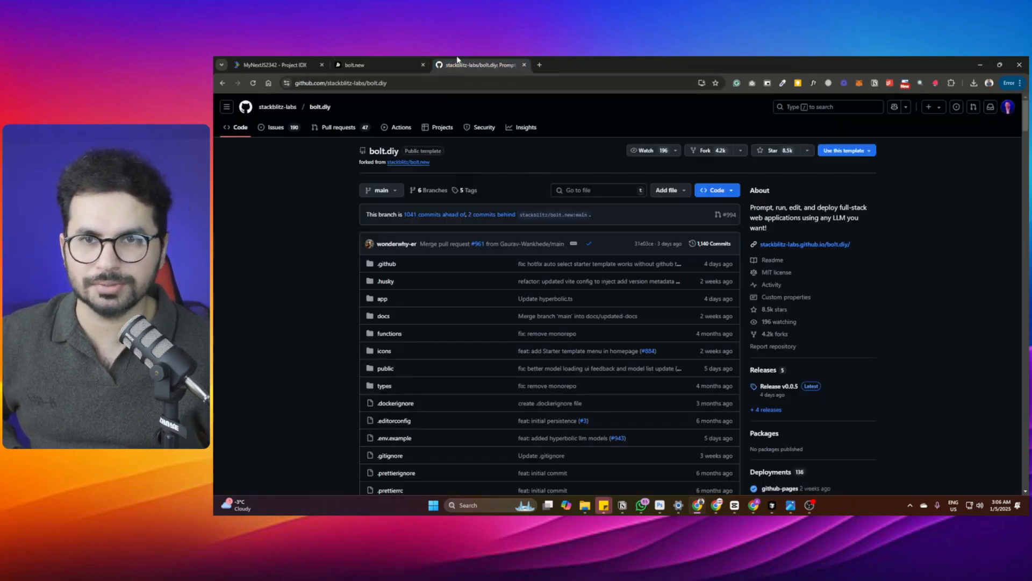
# Revisit the Project IDX hydration-error preview and bring up the OBS screen recorder window.
pyautogui.click(276, 65)
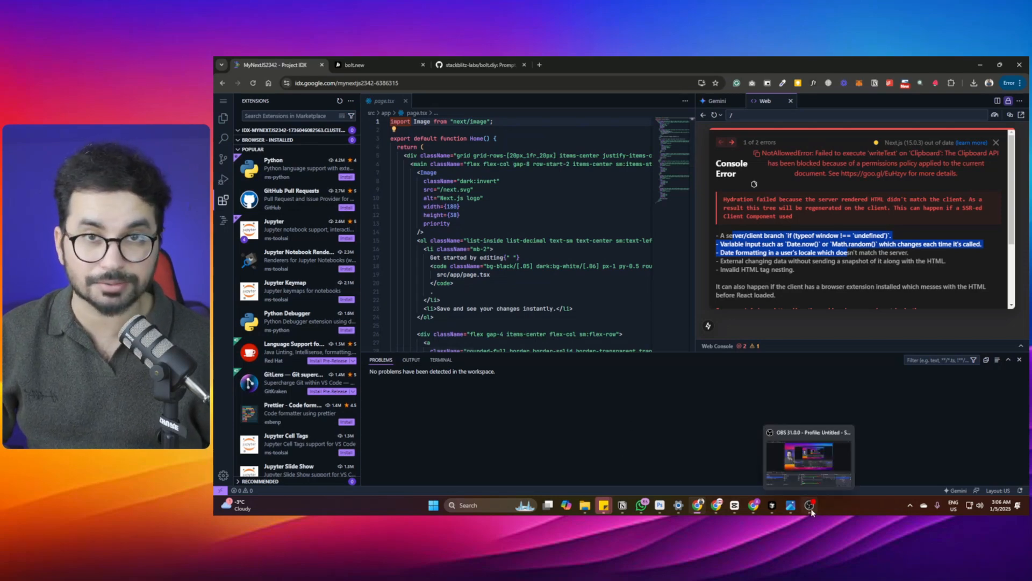
pyautogui.click(808, 505)
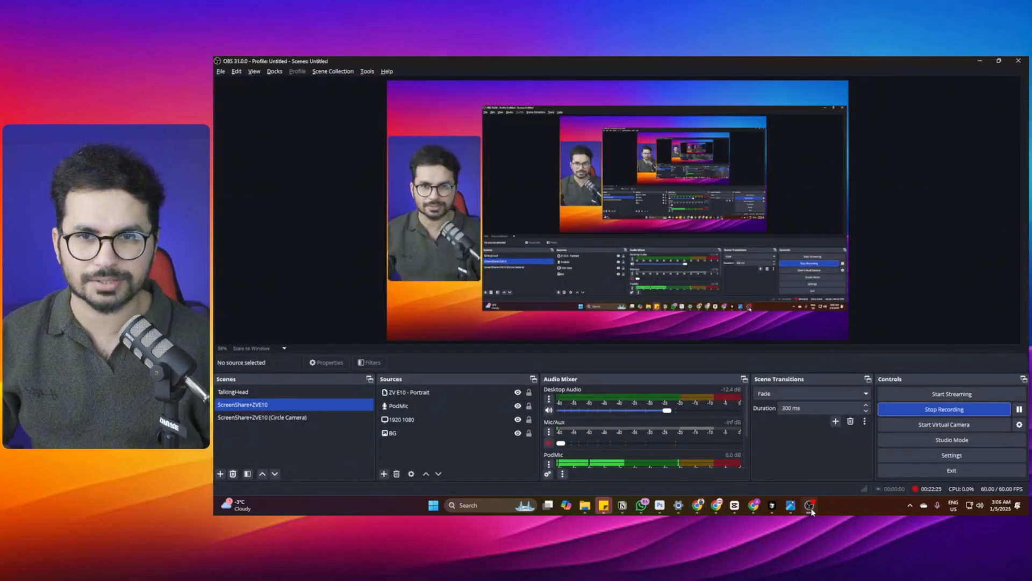